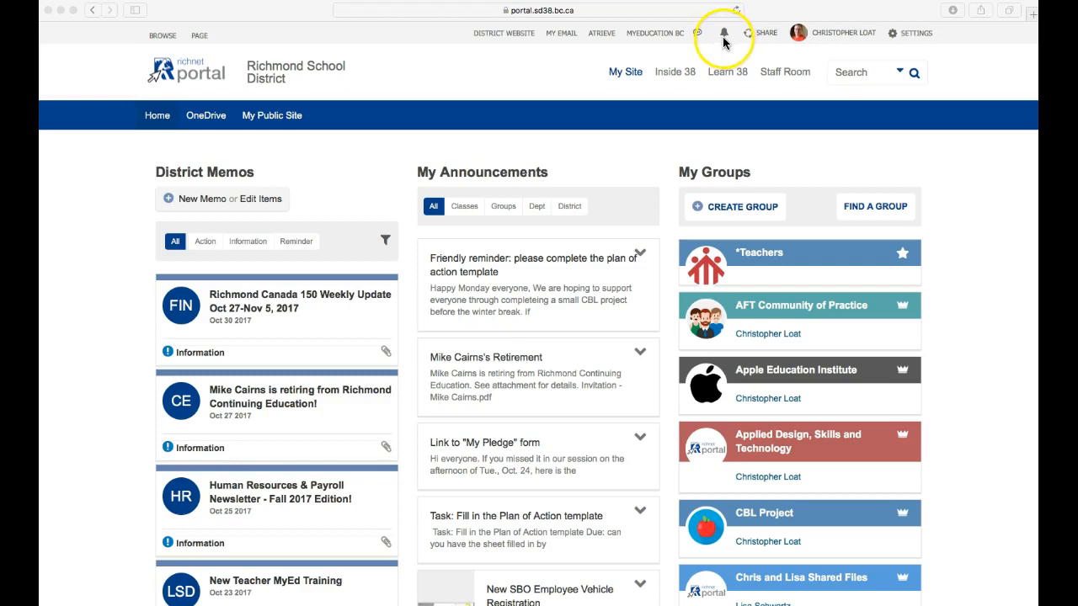
mouse_move(716, 58)
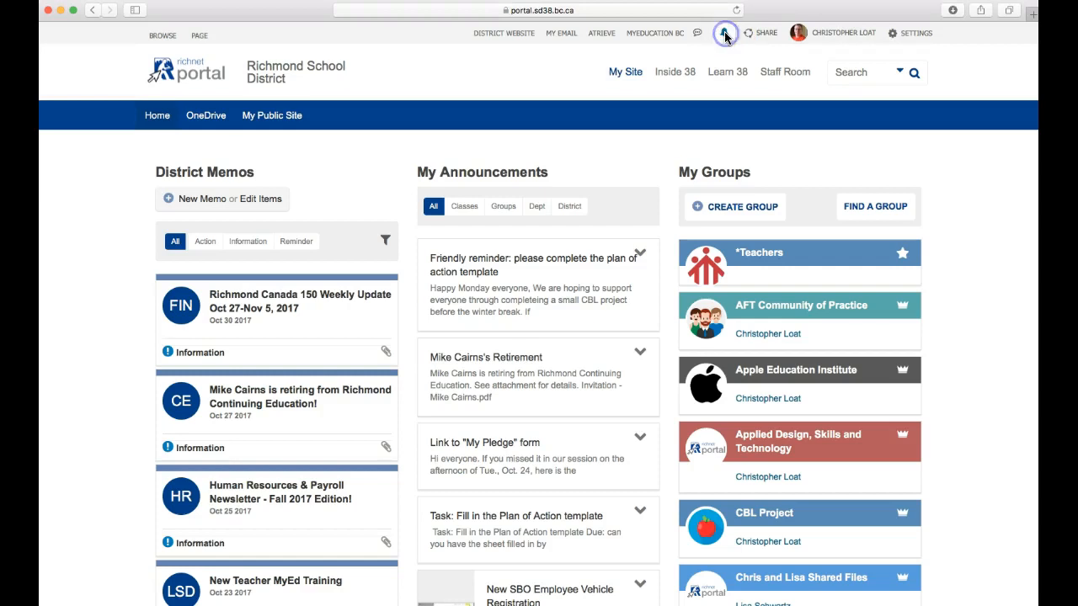
Open the list of recent notifications from the top-bar bell icon.
left_click(723, 32)
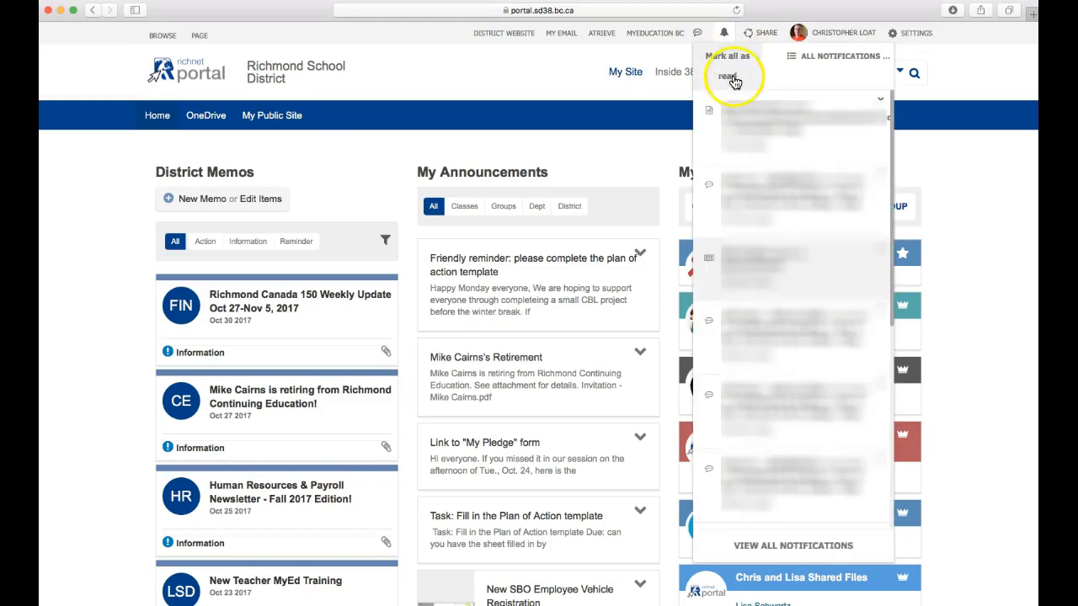
mouse_move(769, 546)
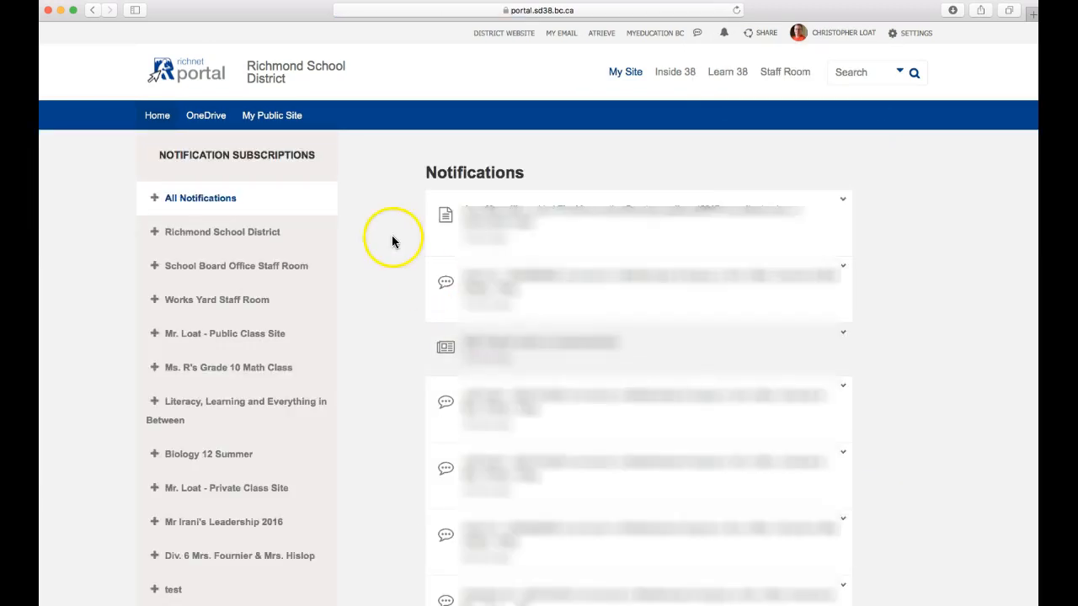
mouse_move(322, 223)
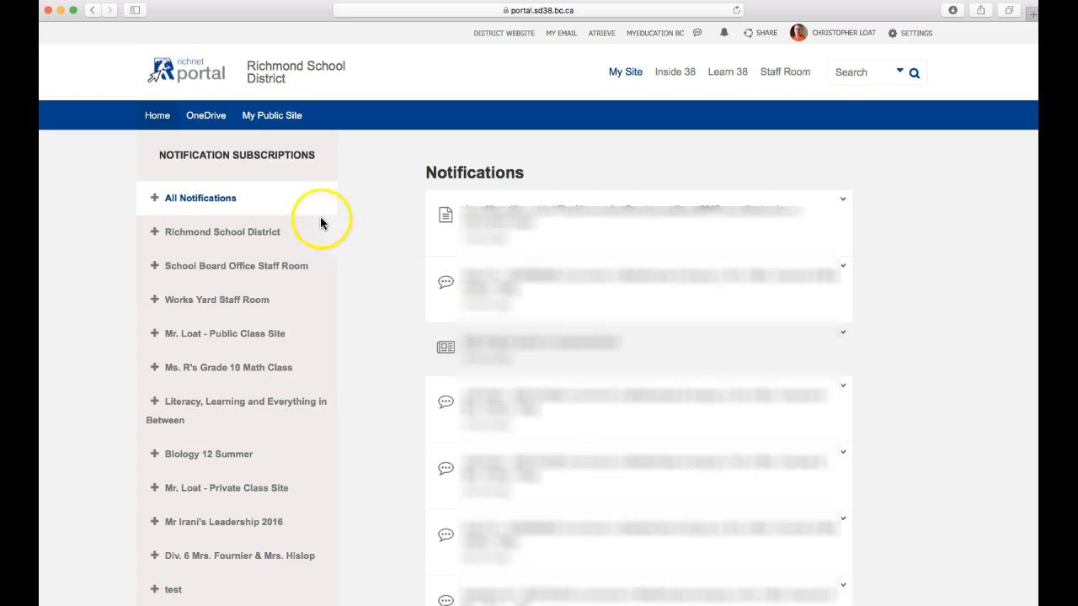
mouse_move(192, 322)
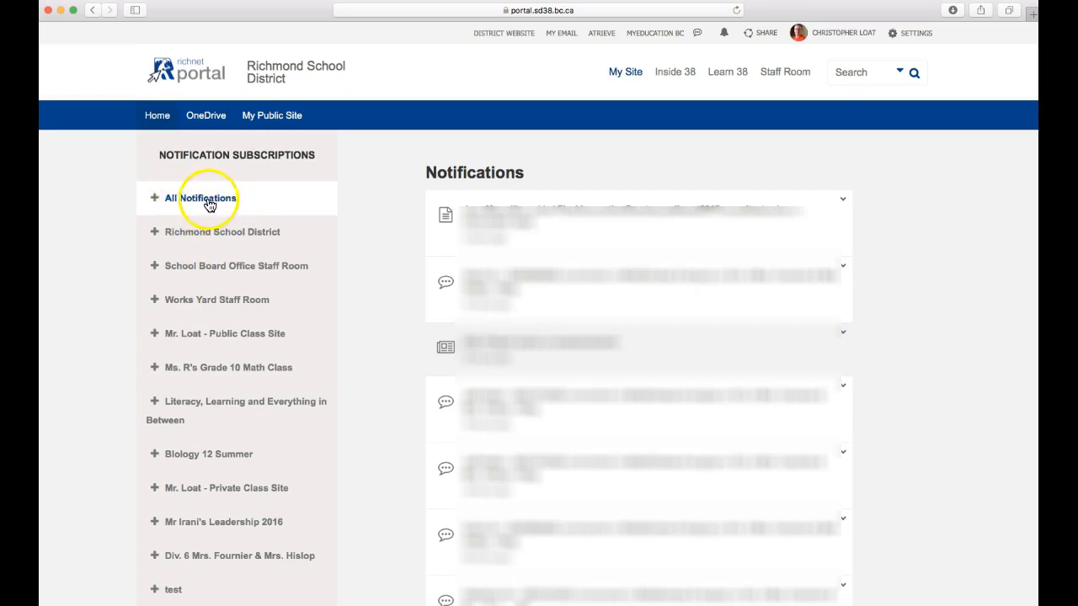
mouse_move(469, 465)
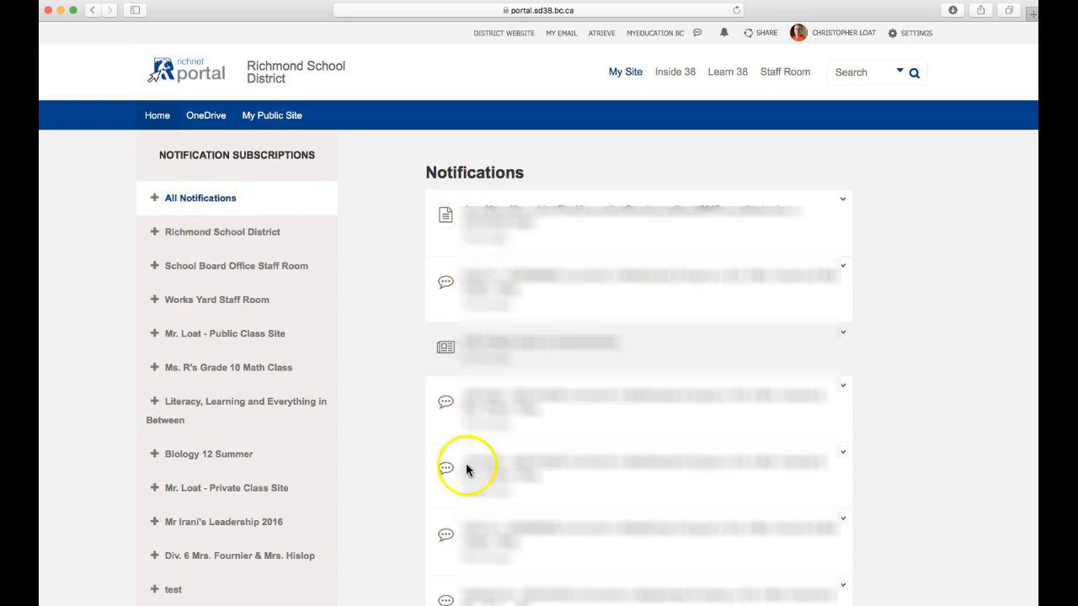
mouse_move(497, 432)
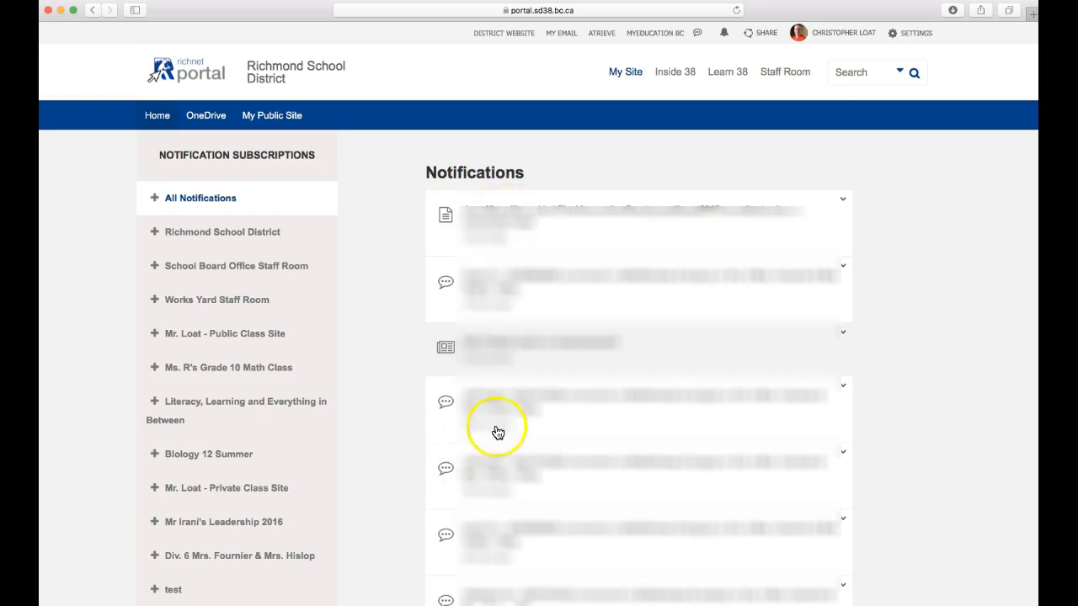
mouse_move(236, 236)
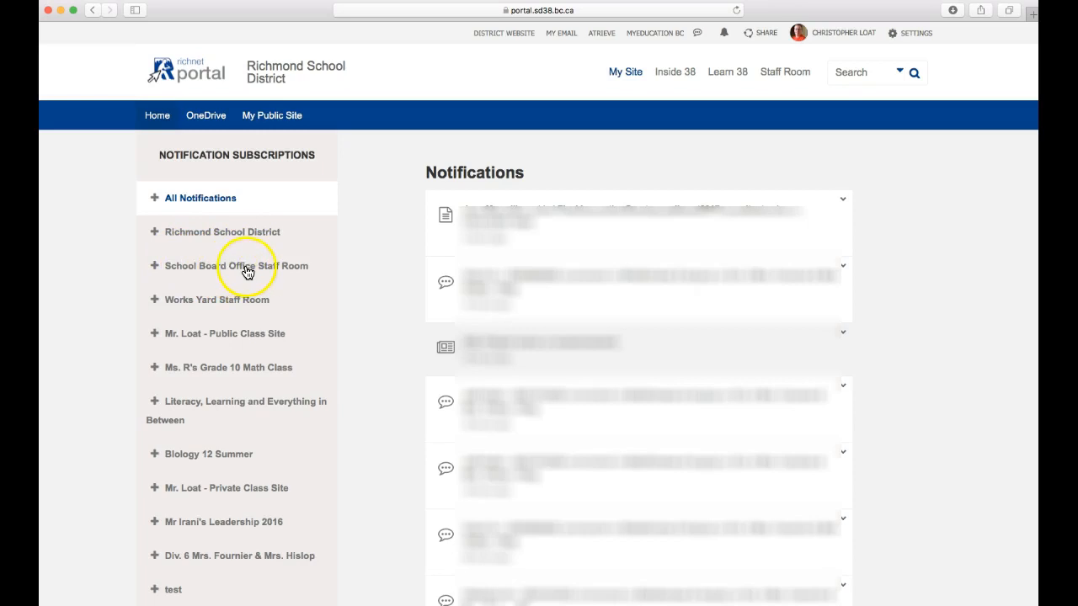
Select School Board Office Staff Room in the sidebar to show its sections and feed.
left_click(233, 265)
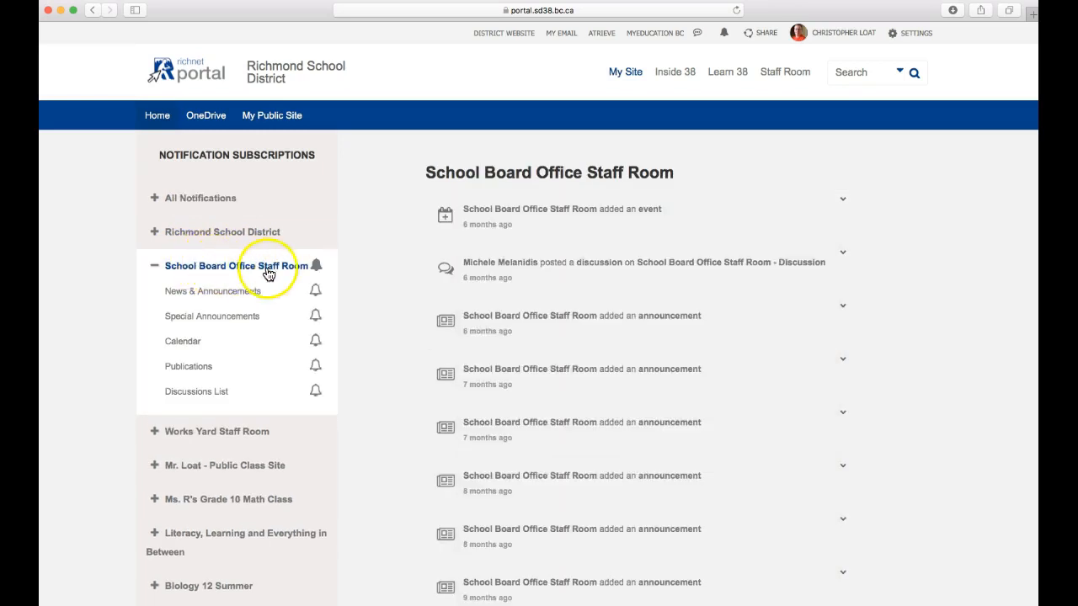
mouse_move(302, 376)
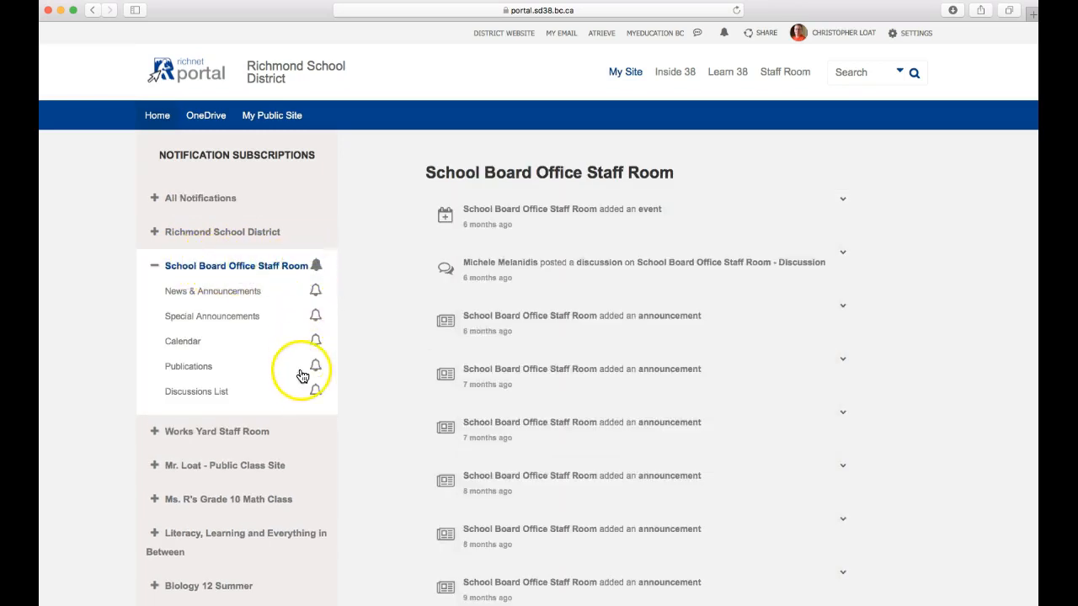
mouse_move(319, 270)
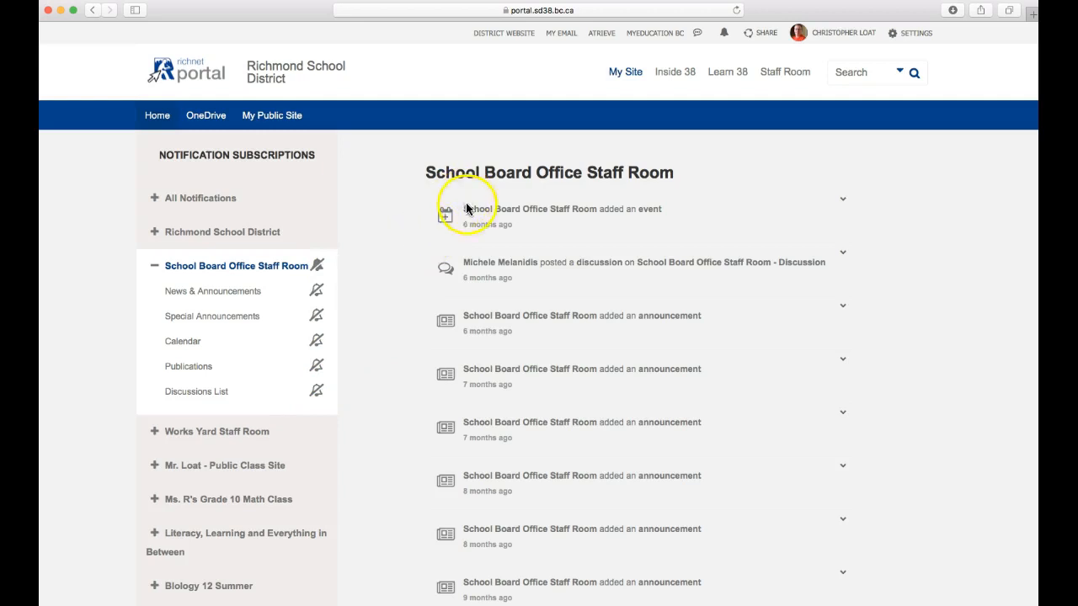
mouse_move(236, 274)
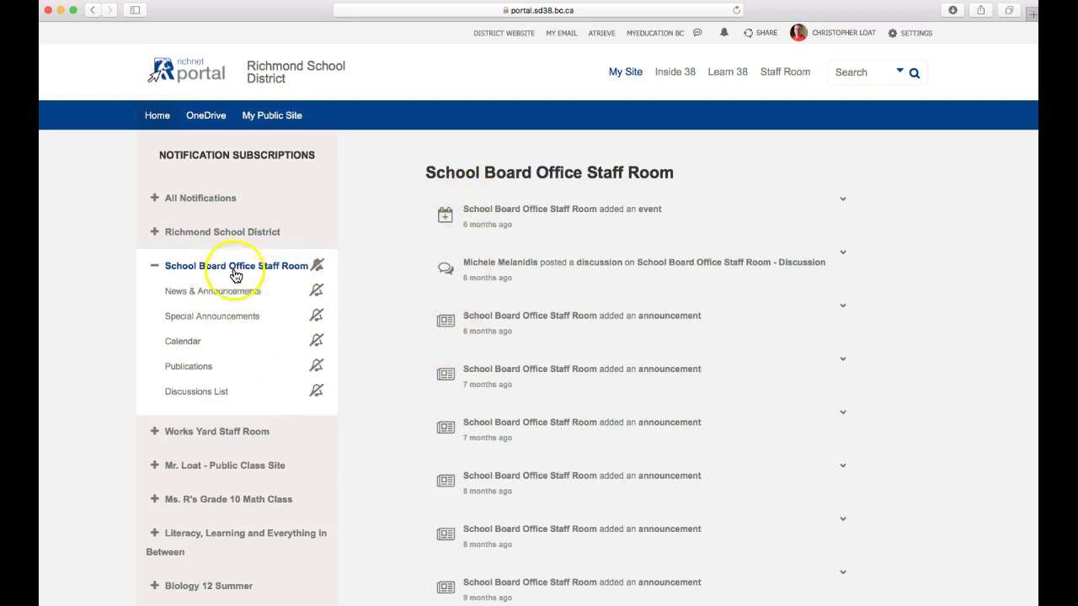
mouse_move(604, 202)
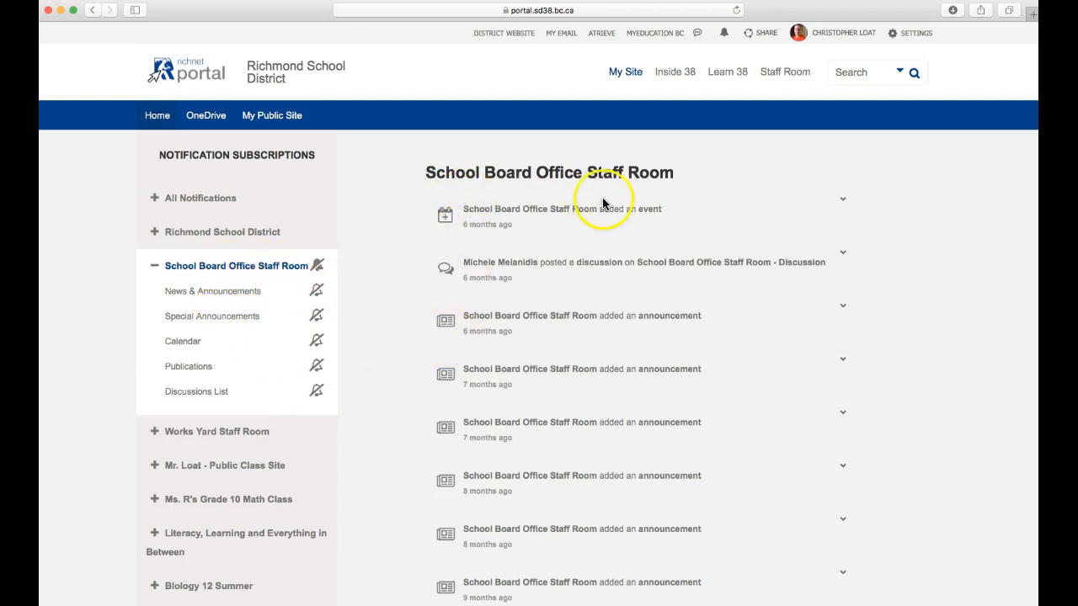
mouse_move(726, 32)
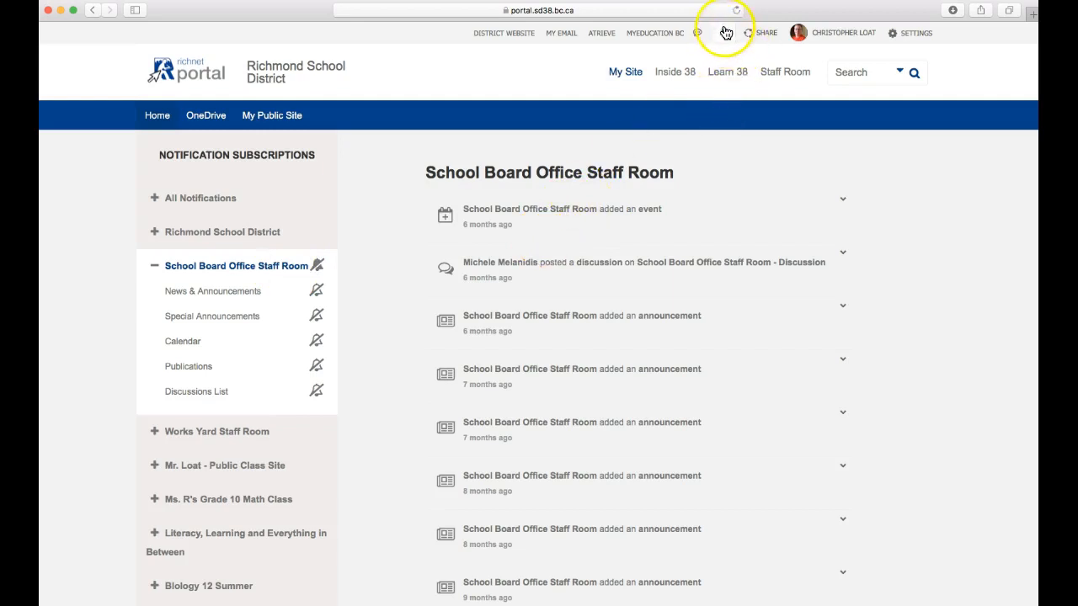
mouse_move(197, 238)
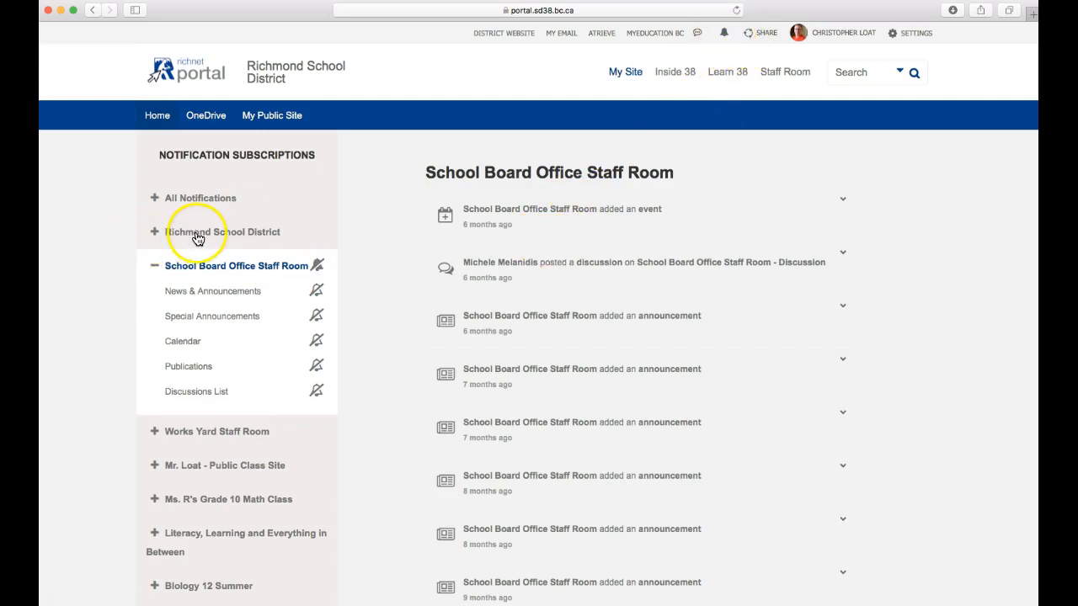
Show the Richmond School District feed, keep only Portal Tips and News subscribed, collapse both groups.
left_click(223, 232)
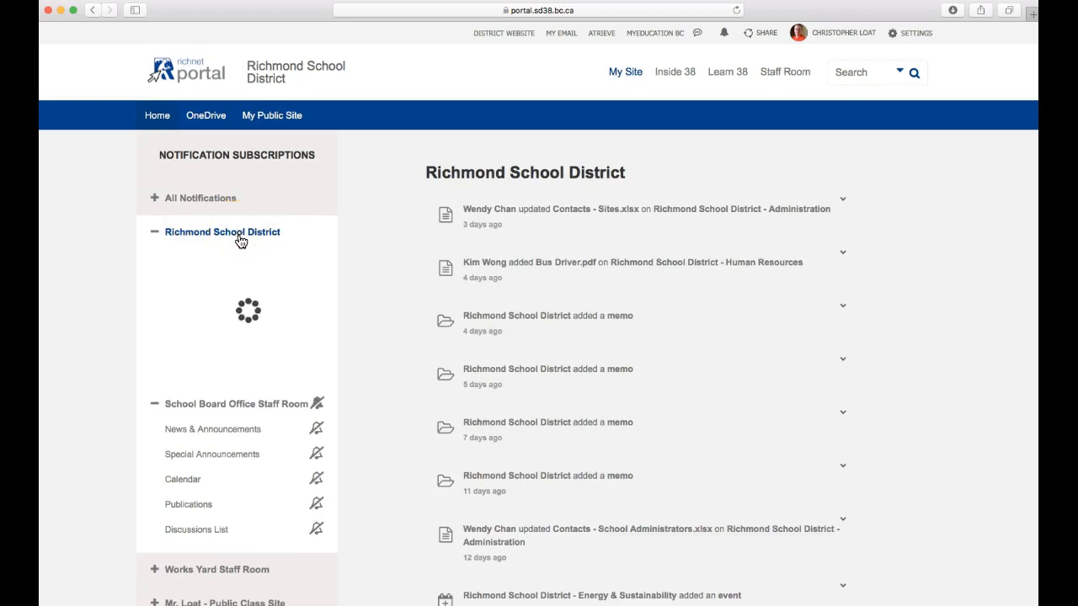
left_click(222, 232)
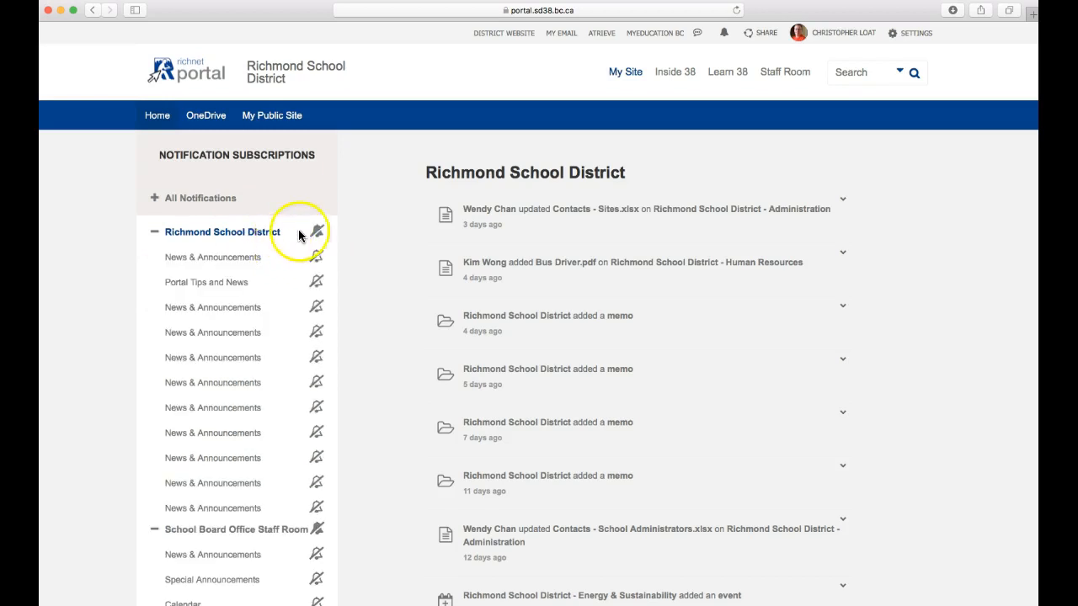
left_click(318, 232)
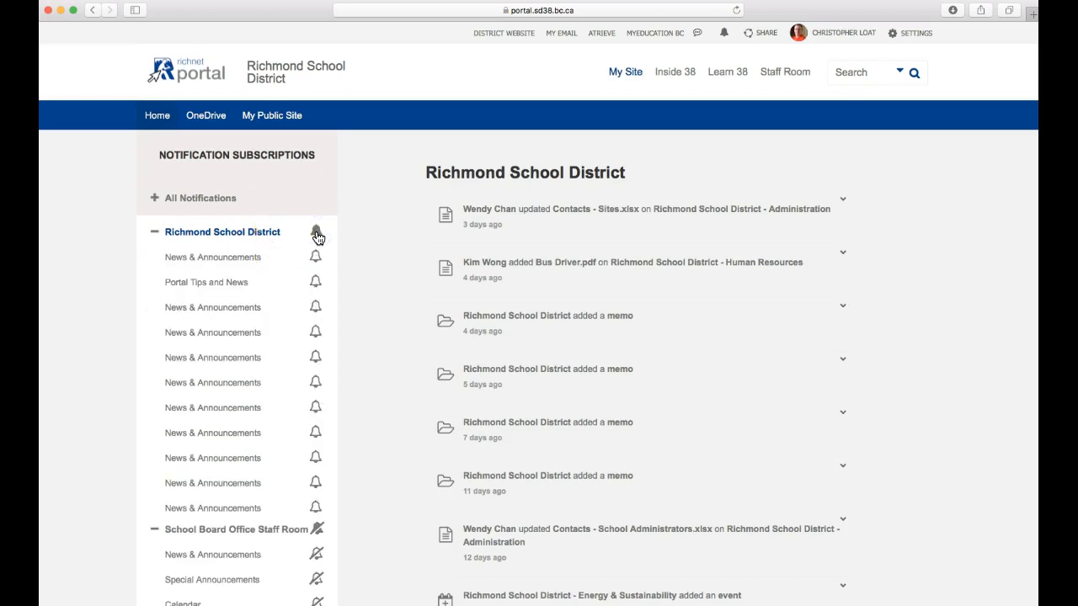
left_click(317, 232)
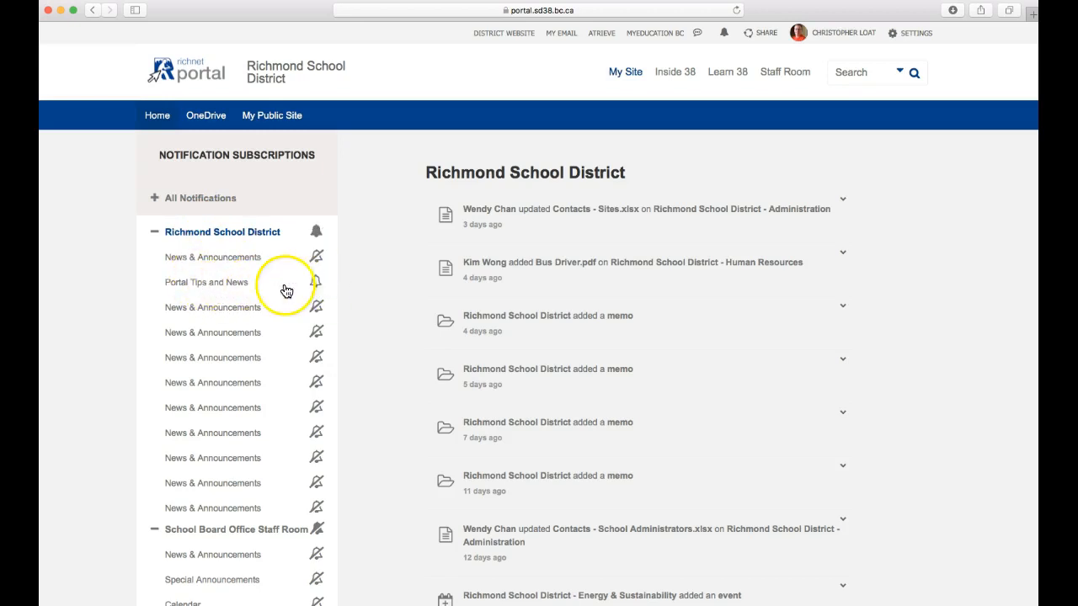
left_click(155, 232)
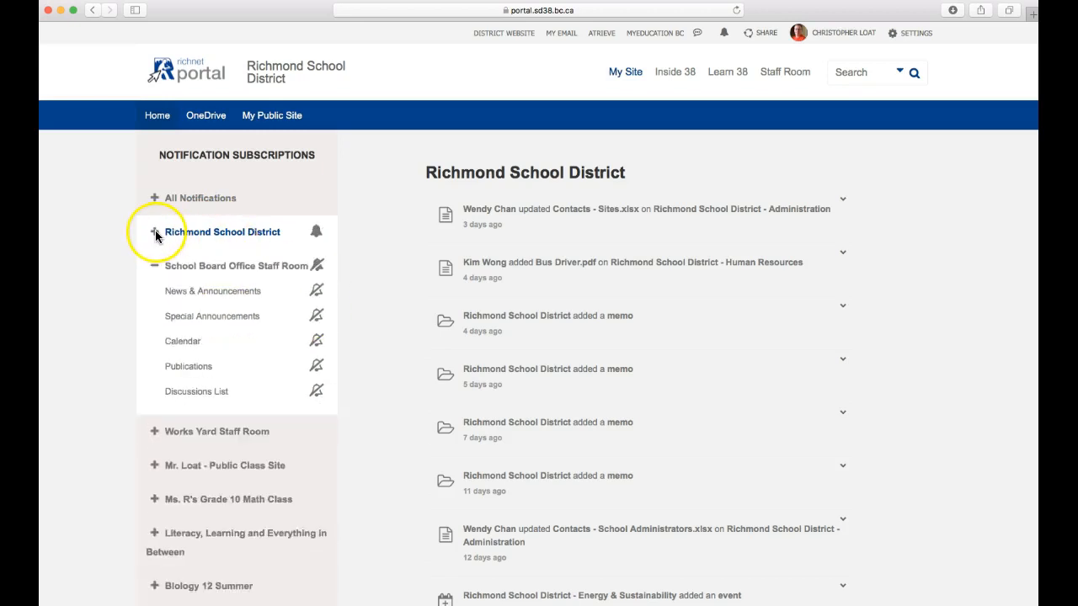
left_click(154, 267)
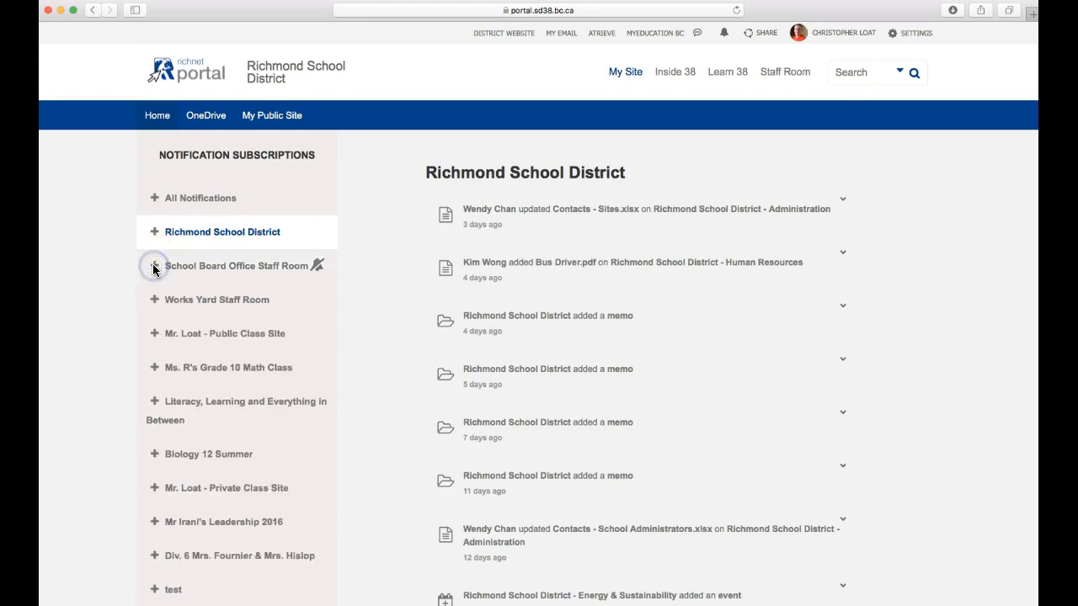
mouse_move(352, 259)
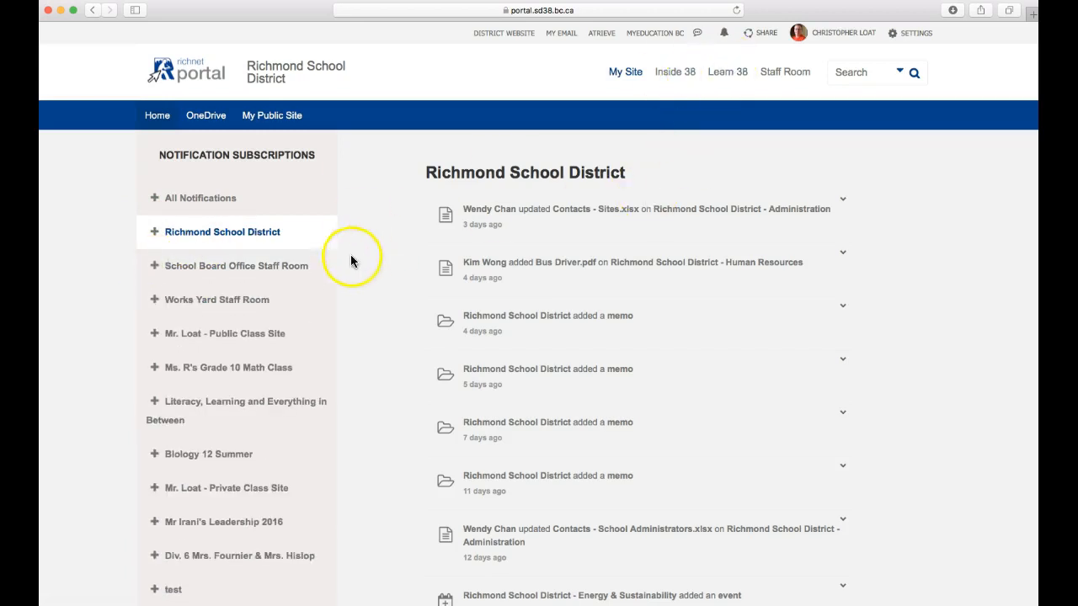
mouse_move(223, 328)
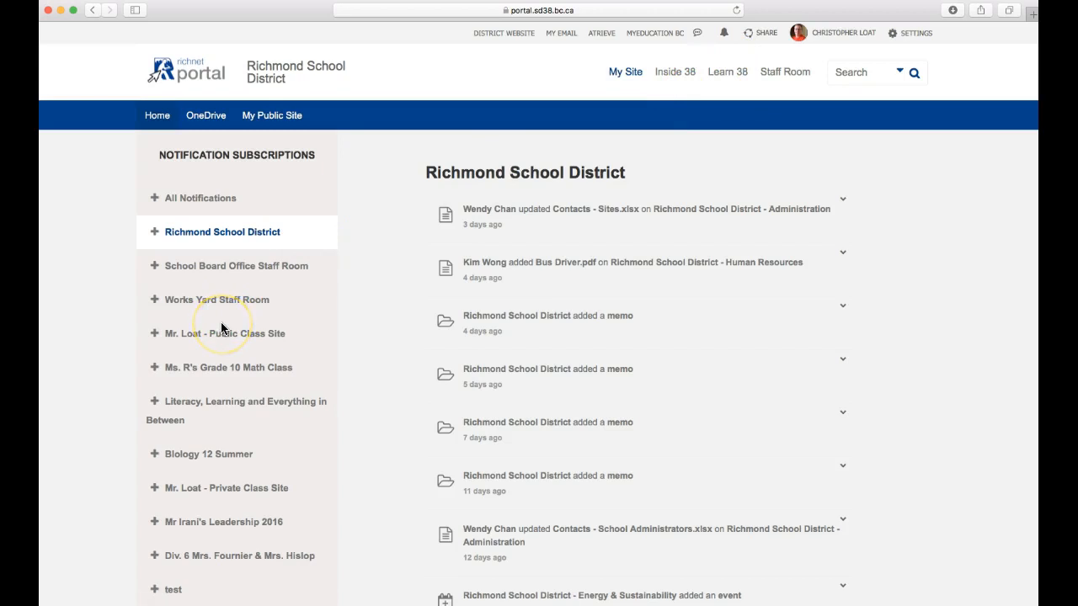
Expand Mr. Loat - Public Class Site and mute it along with all nine sections.
scroll("down", 3)
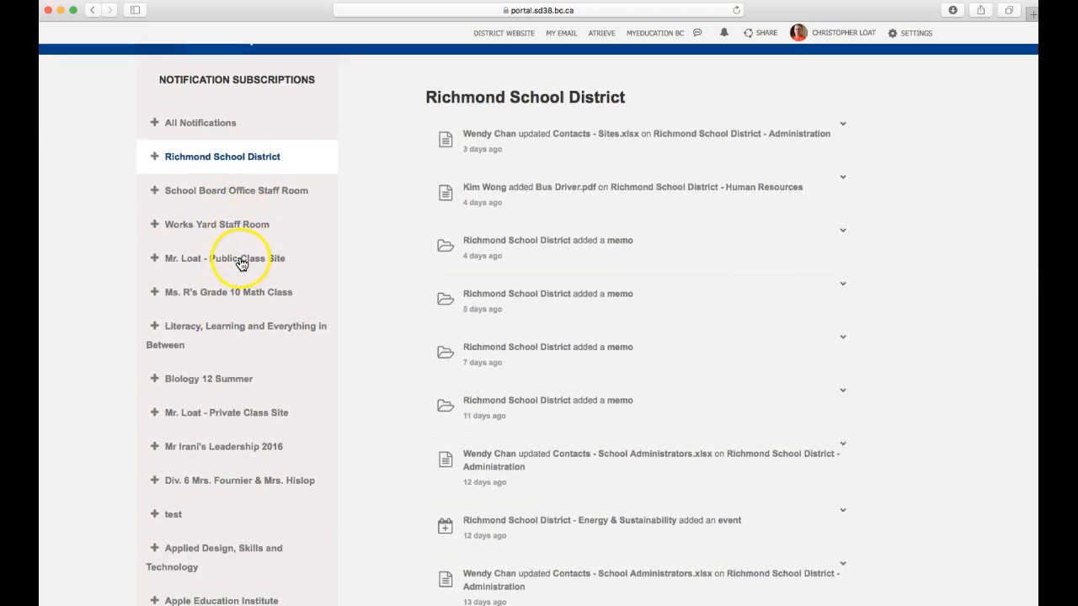
left_click(225, 258)
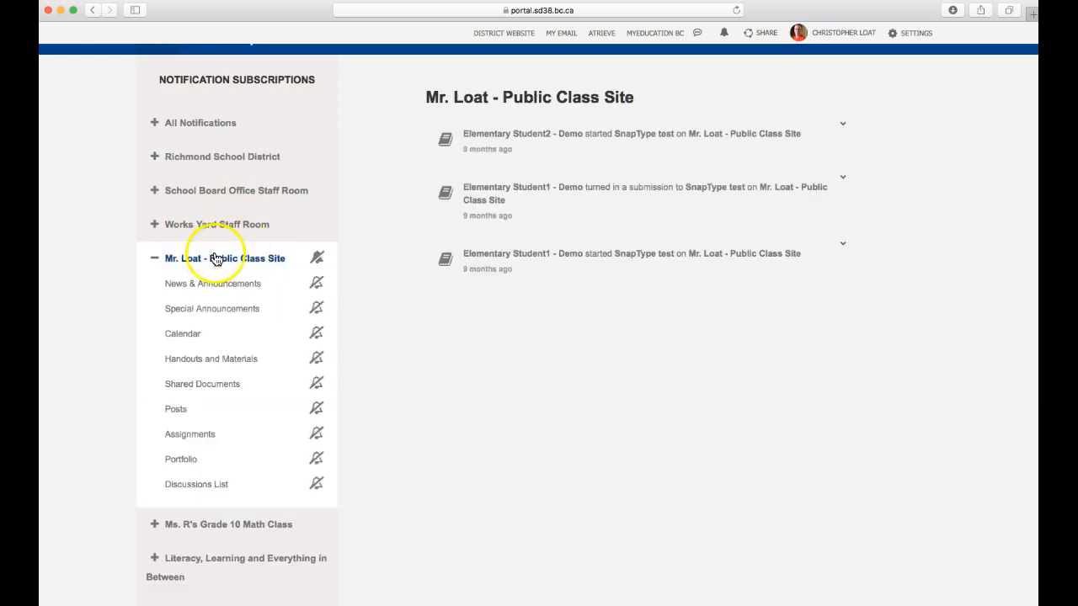
left_click(317, 257)
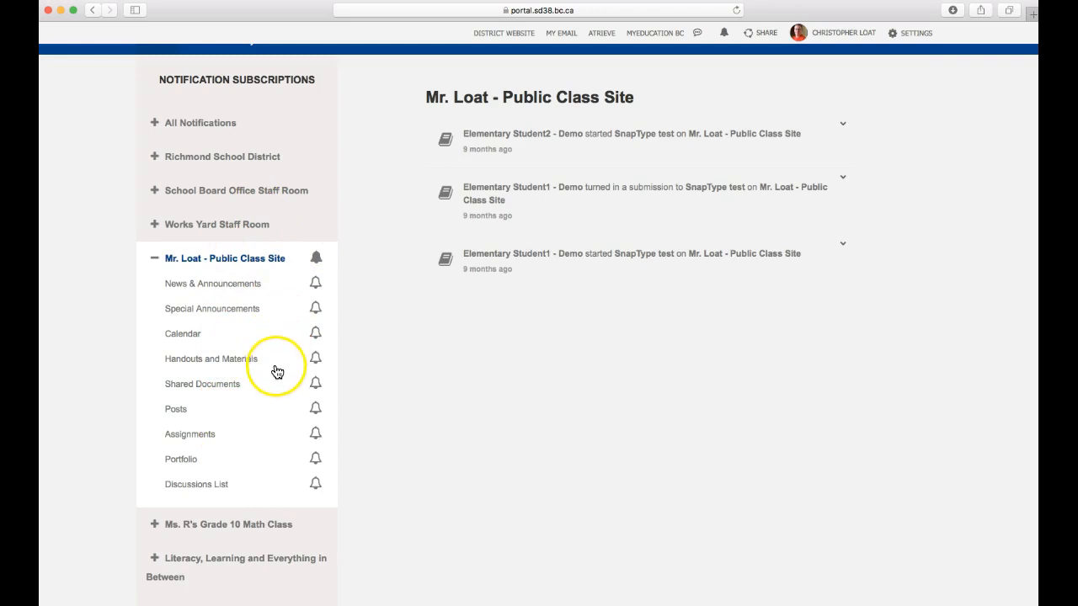
mouse_move(263, 420)
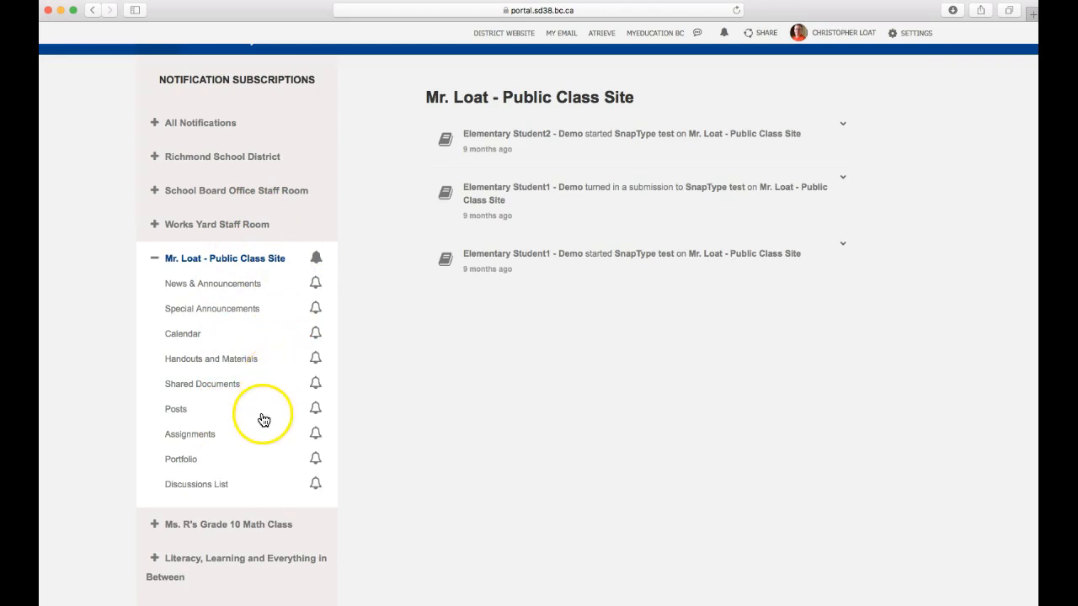
mouse_move(212, 464)
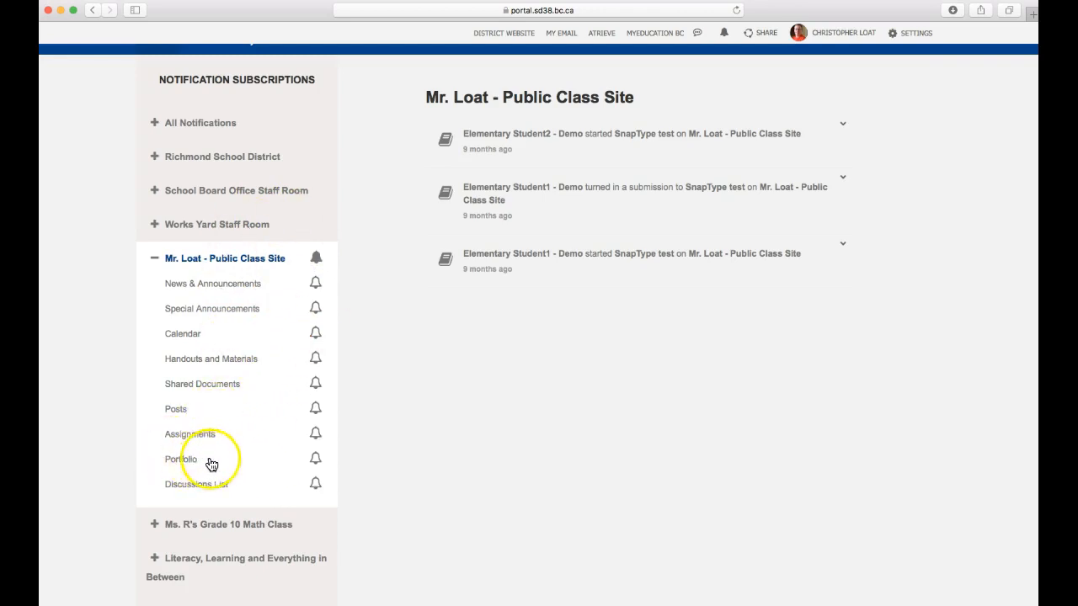
mouse_move(192, 488)
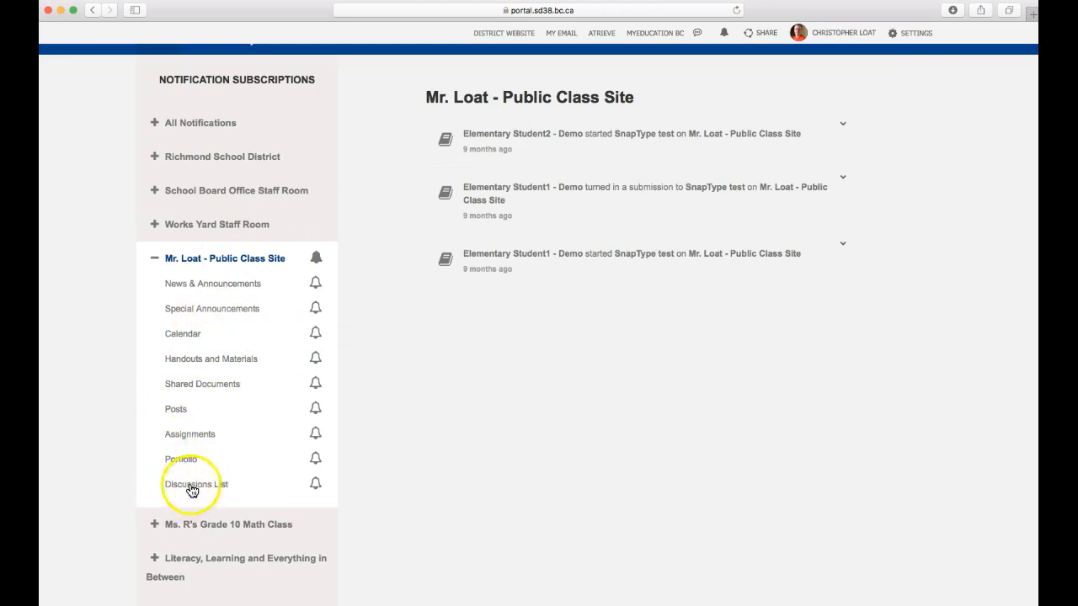
mouse_move(224, 459)
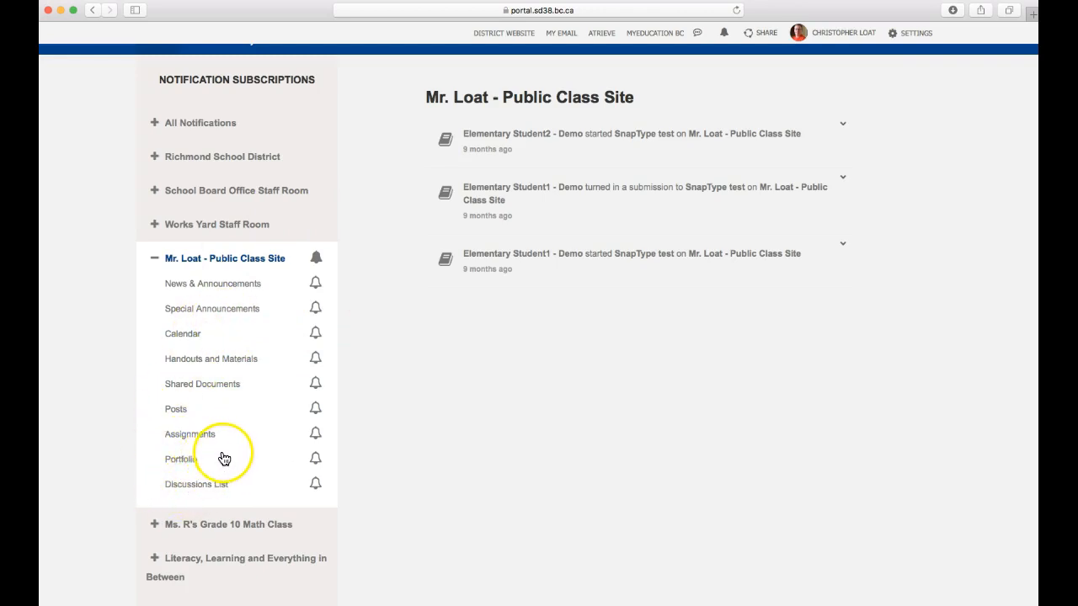
mouse_move(301, 461)
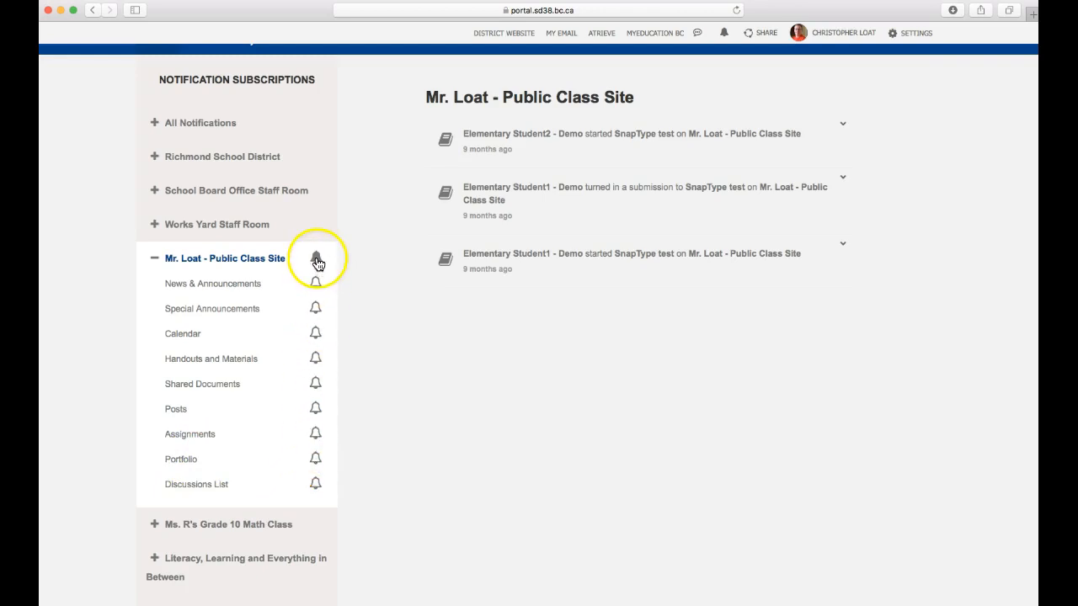
left_click(316, 258)
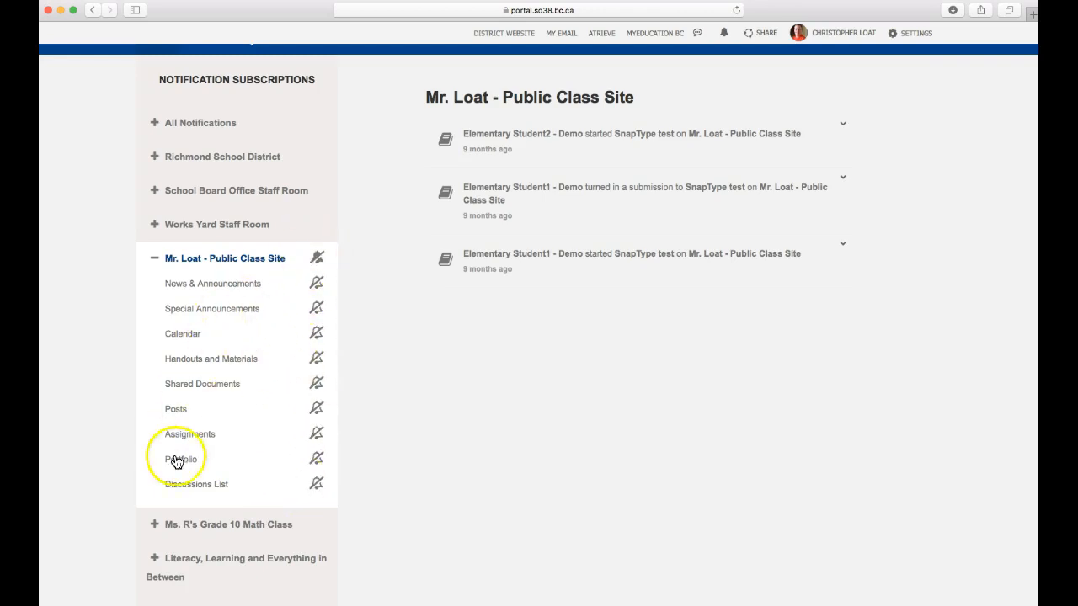
mouse_move(294, 341)
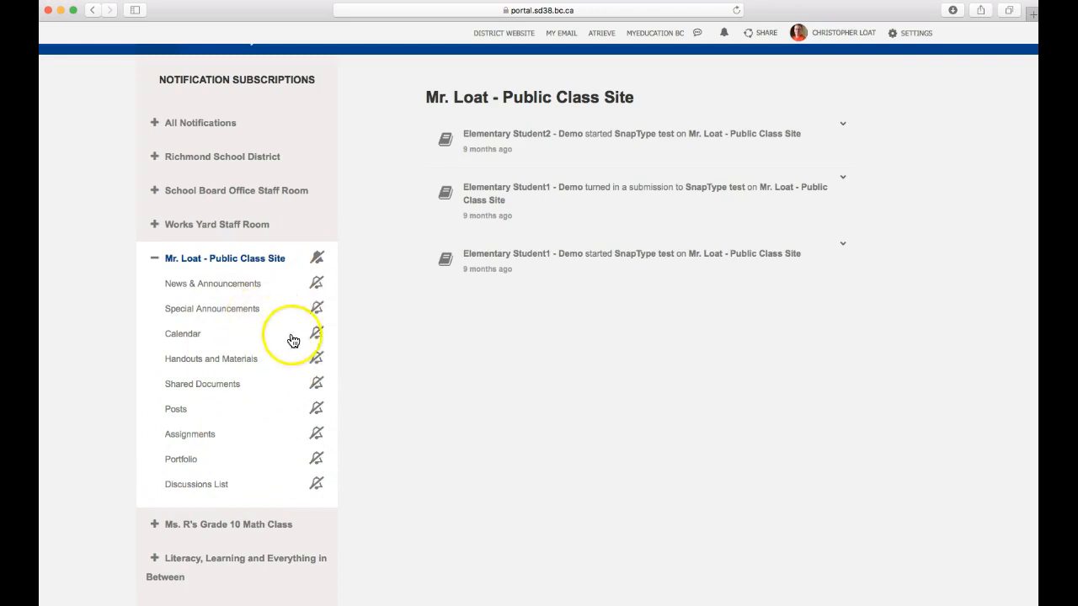
mouse_move(255, 304)
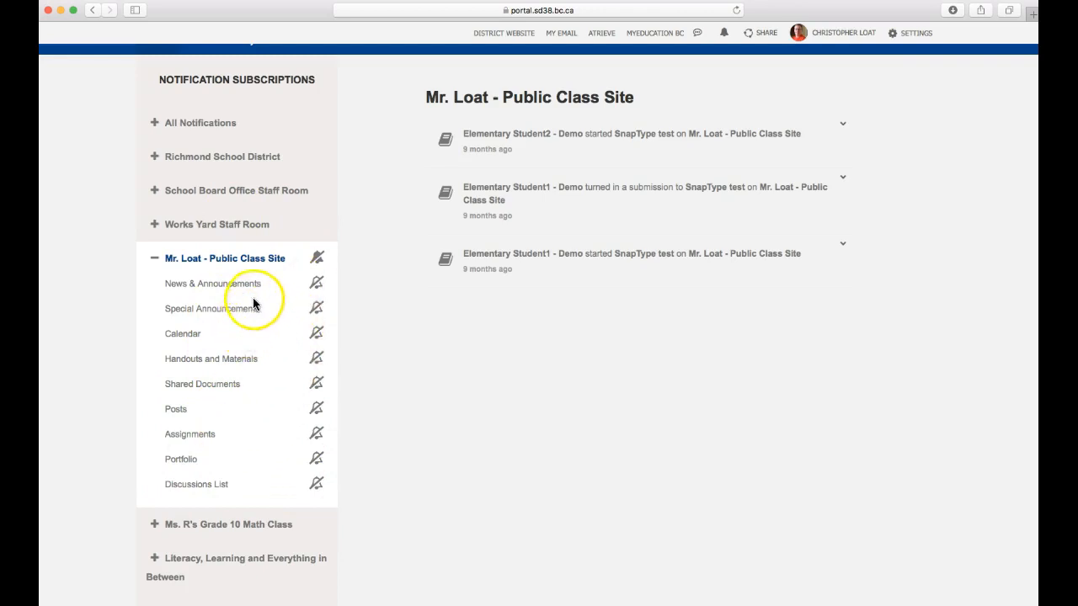
mouse_move(310, 356)
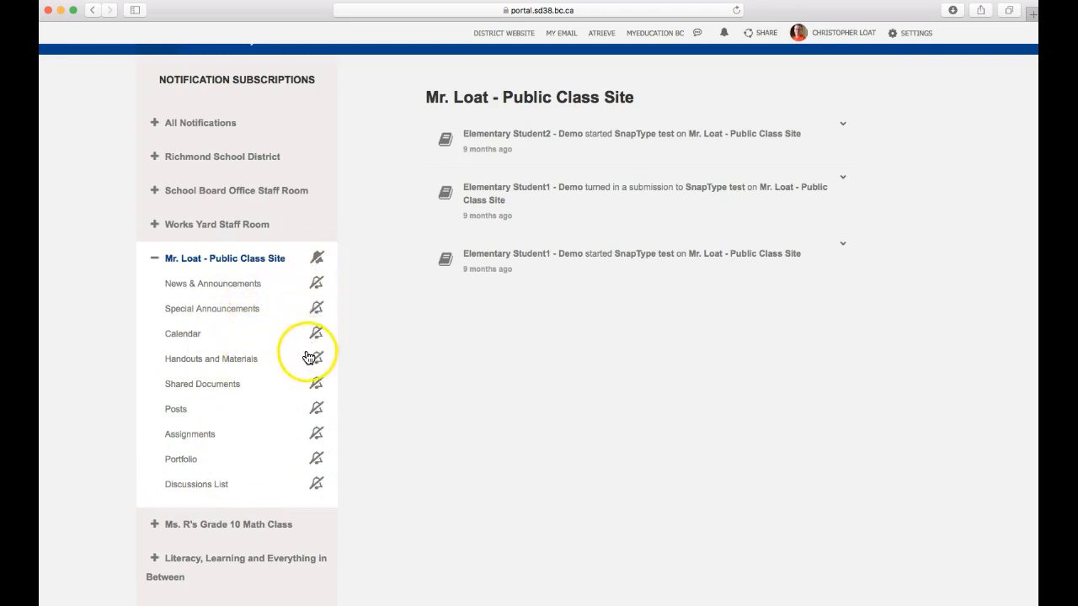
mouse_move(319, 308)
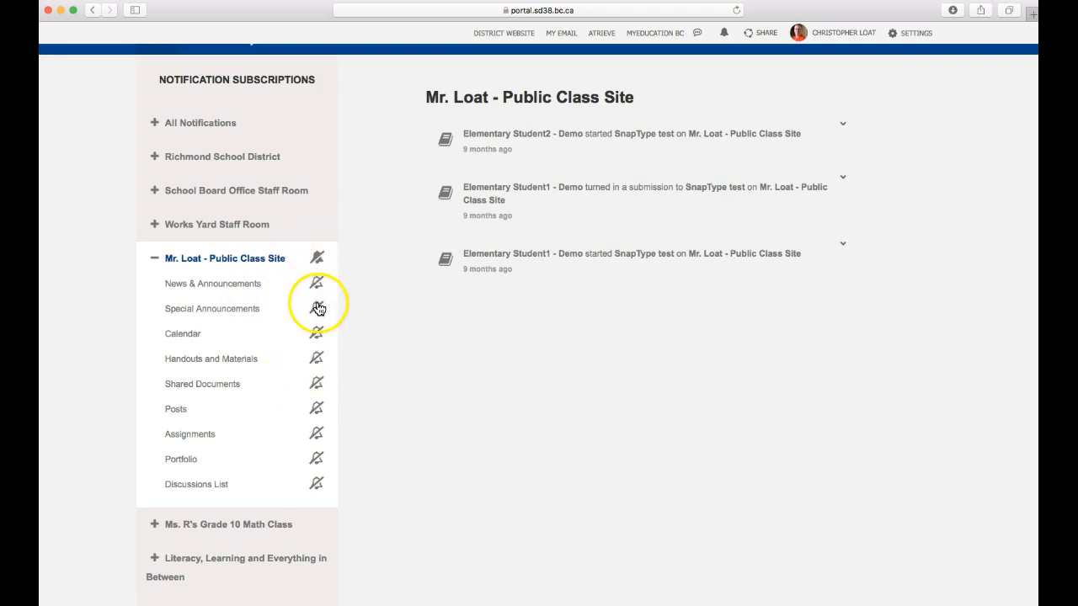
mouse_move(318, 256)
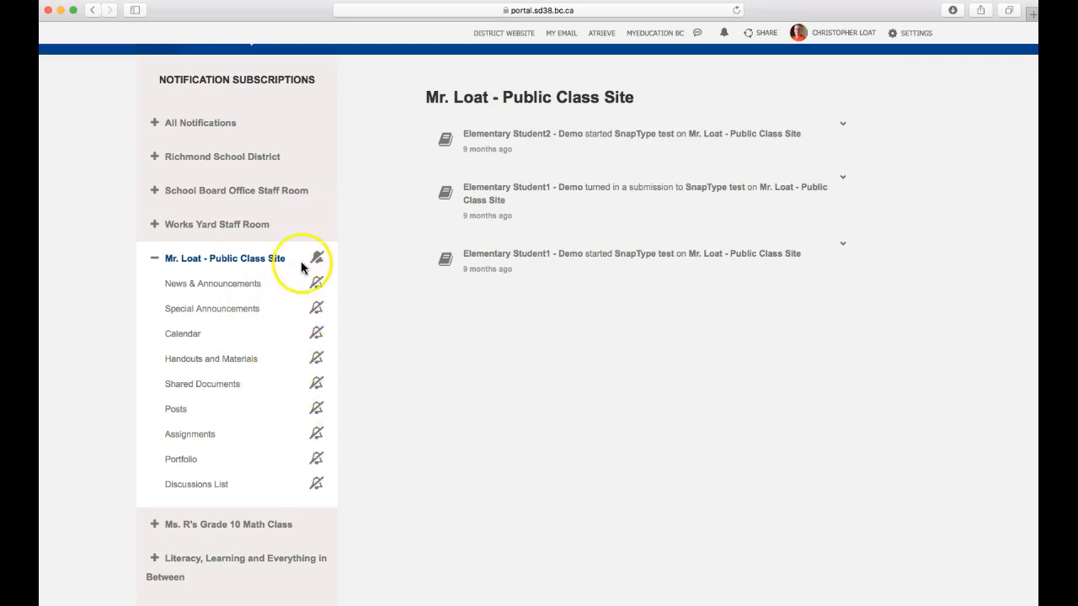
scroll("down", 3)
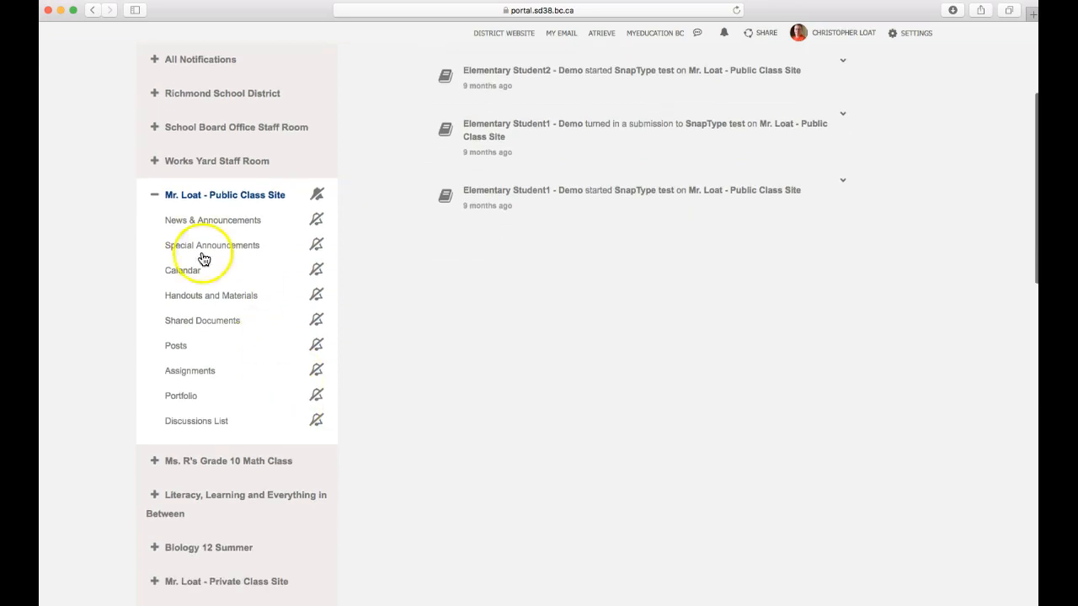
Collapse Mr. Loat's sections and scroll the group list down to CBL Project.
left_click(154, 195)
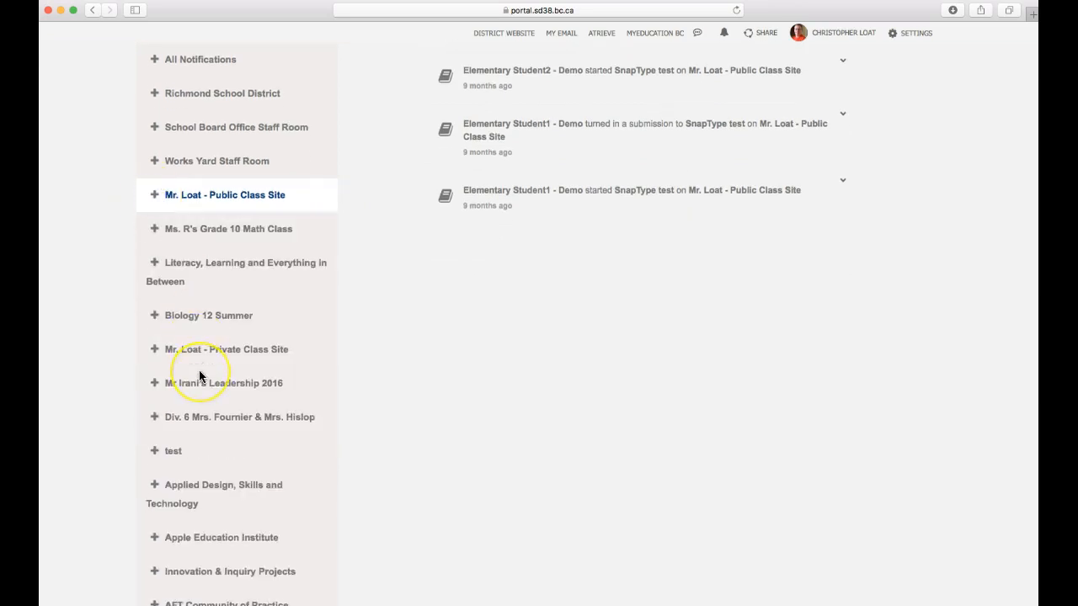
scroll("down", 3)
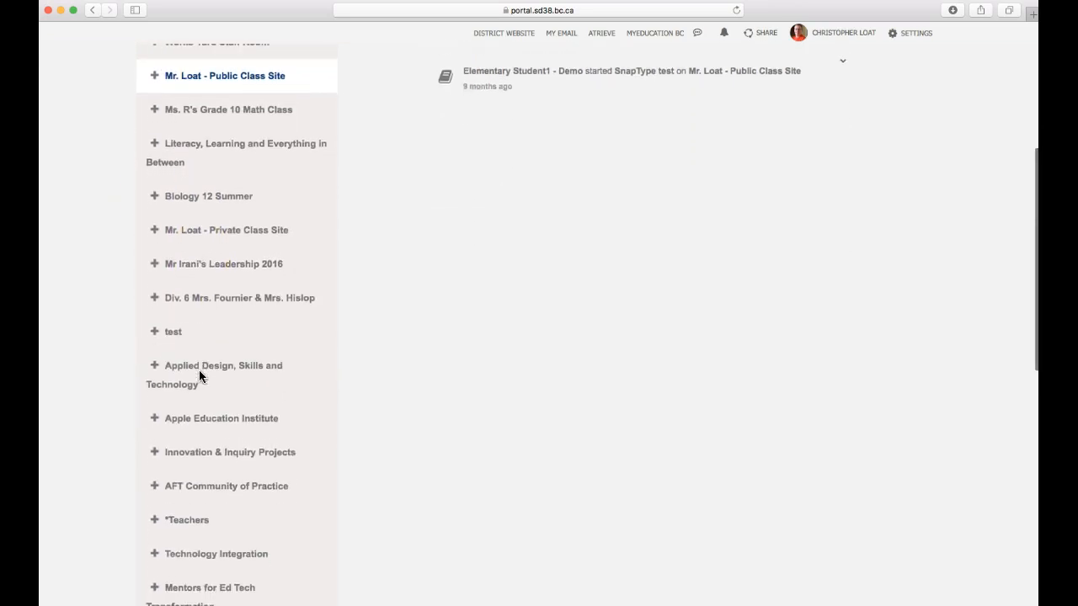
scroll("down", 3)
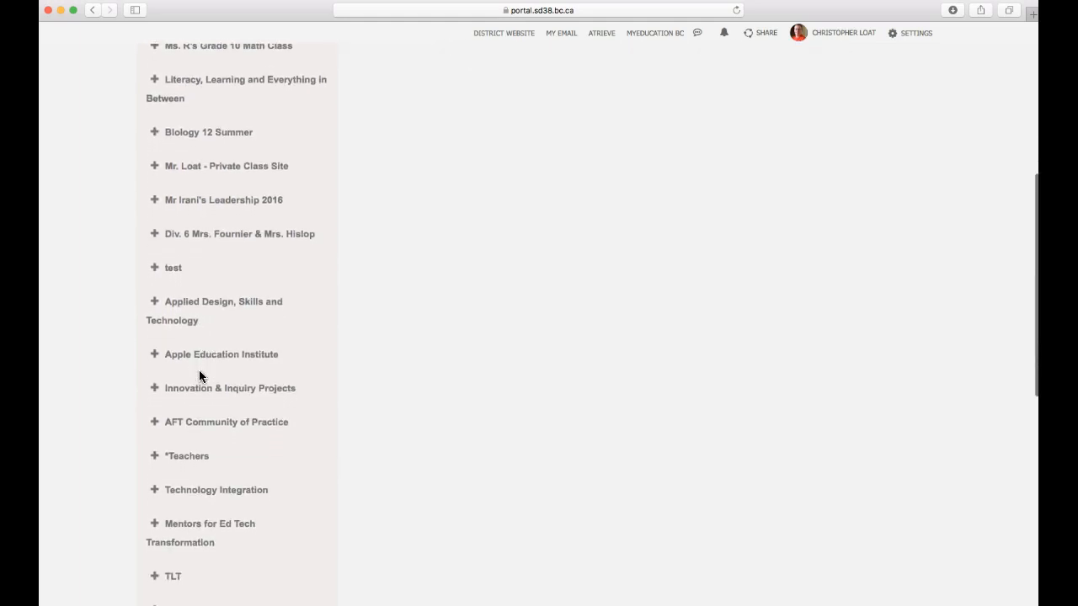
scroll("down", 3)
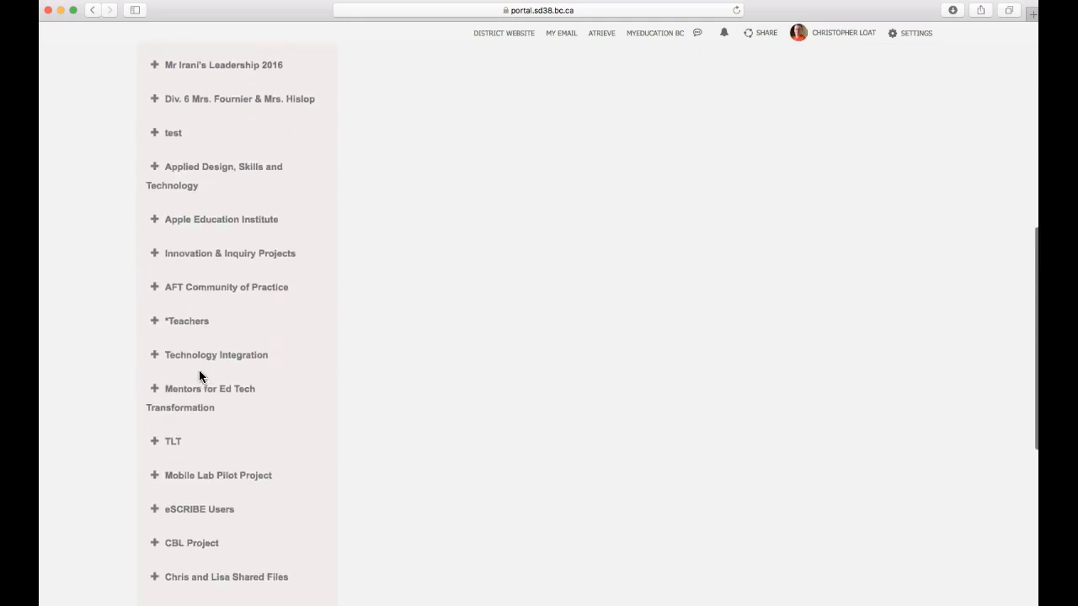
scroll("down", 3)
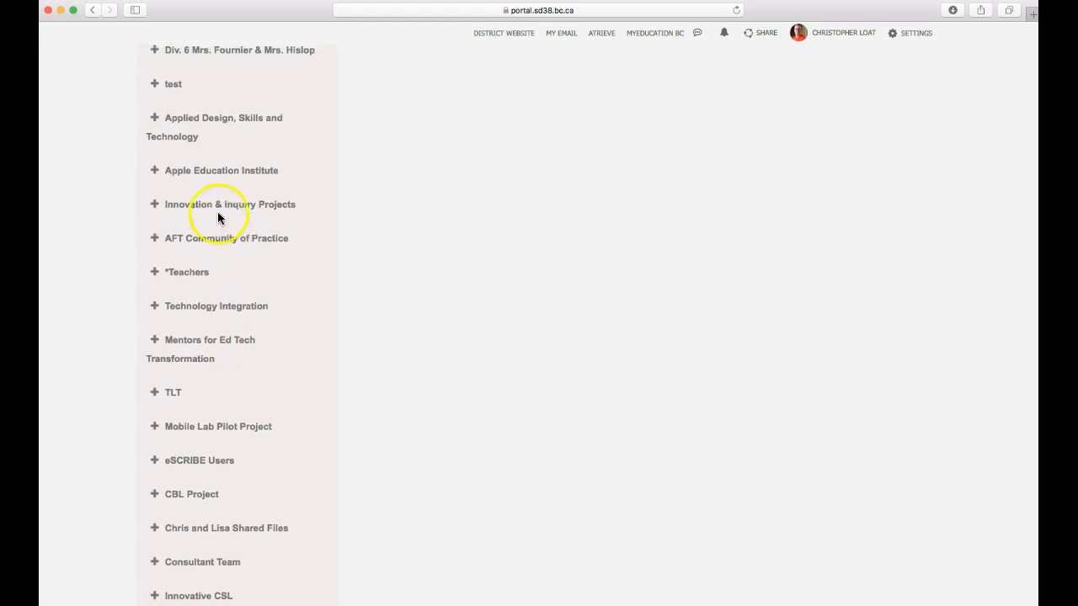
mouse_move(234, 349)
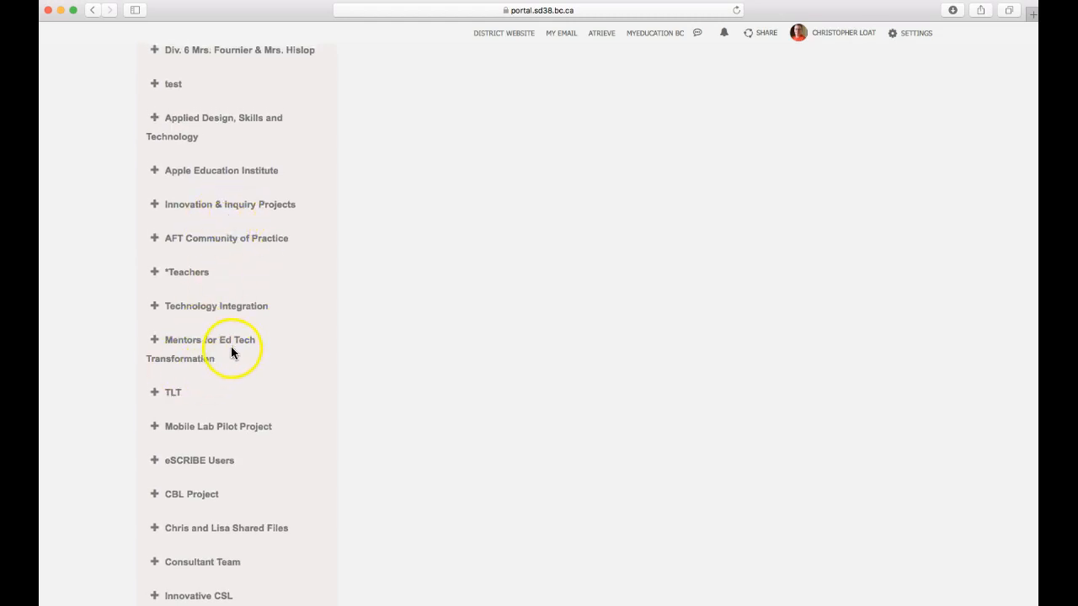
mouse_move(210, 488)
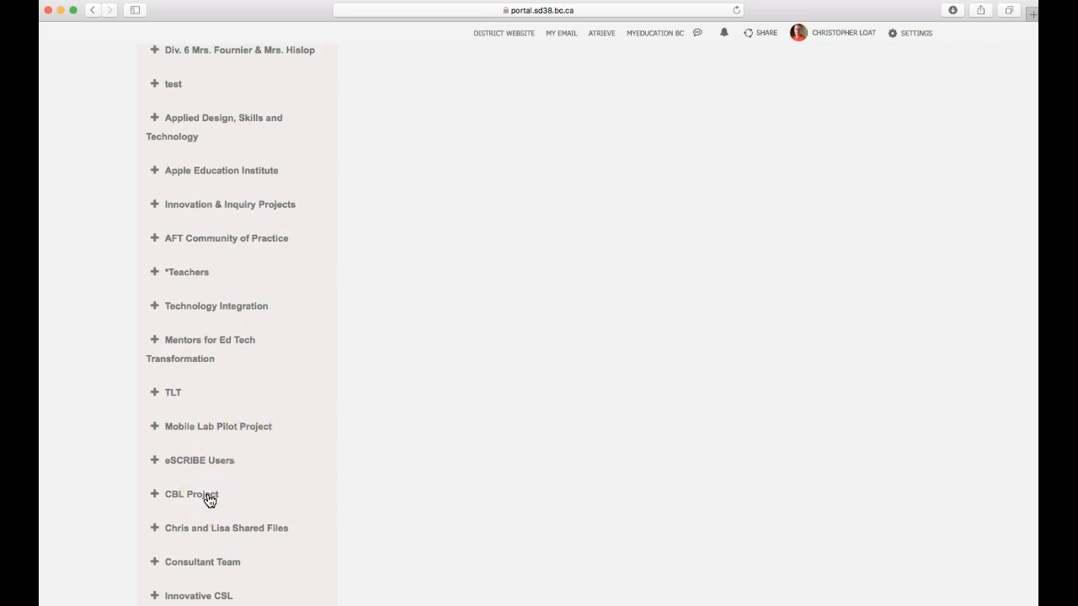
Expand CBL Project and mute its News & Announcements, keeping Shared Documents subscribed.
left_click(192, 494)
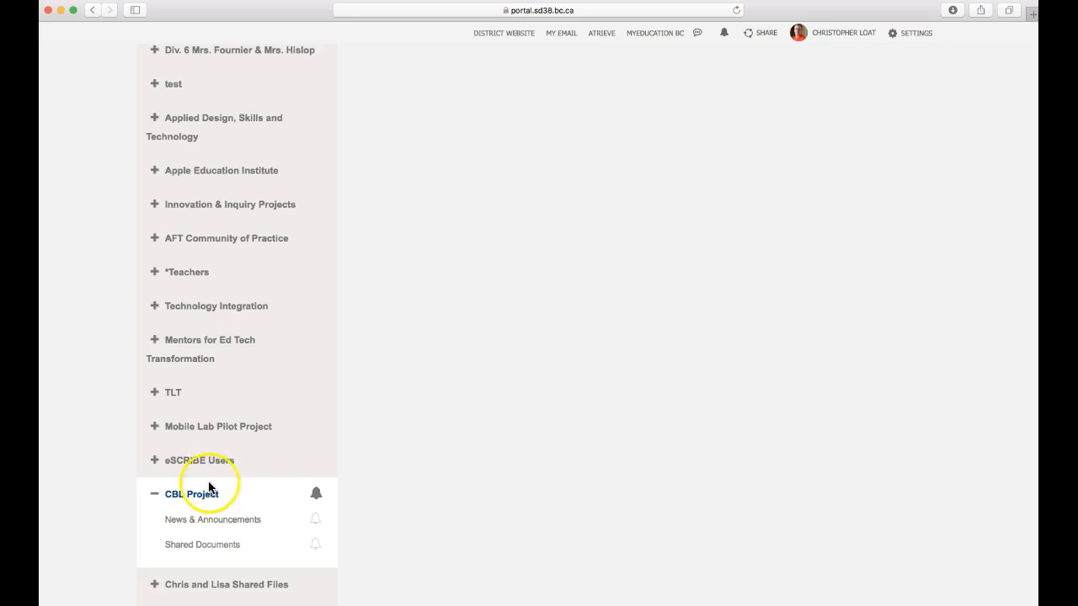
scroll("down", 3)
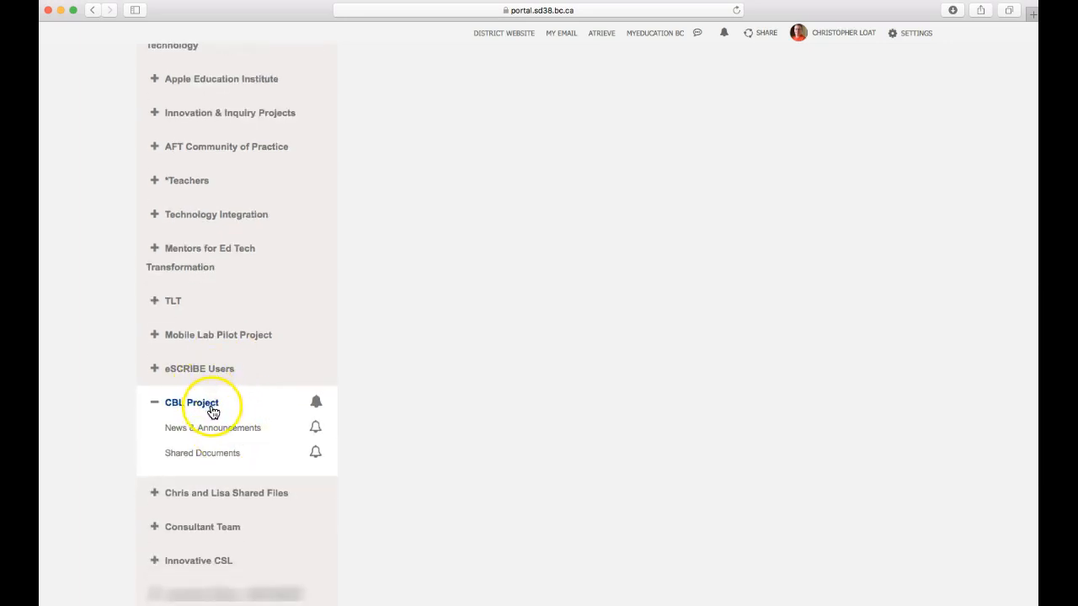
scroll("up", 3)
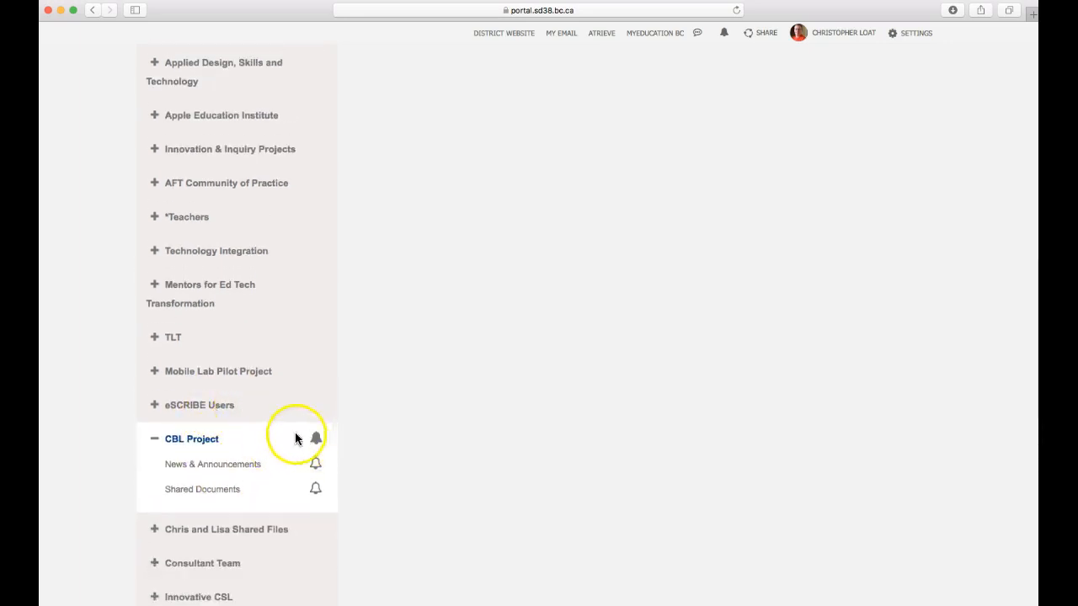
mouse_move(314, 467)
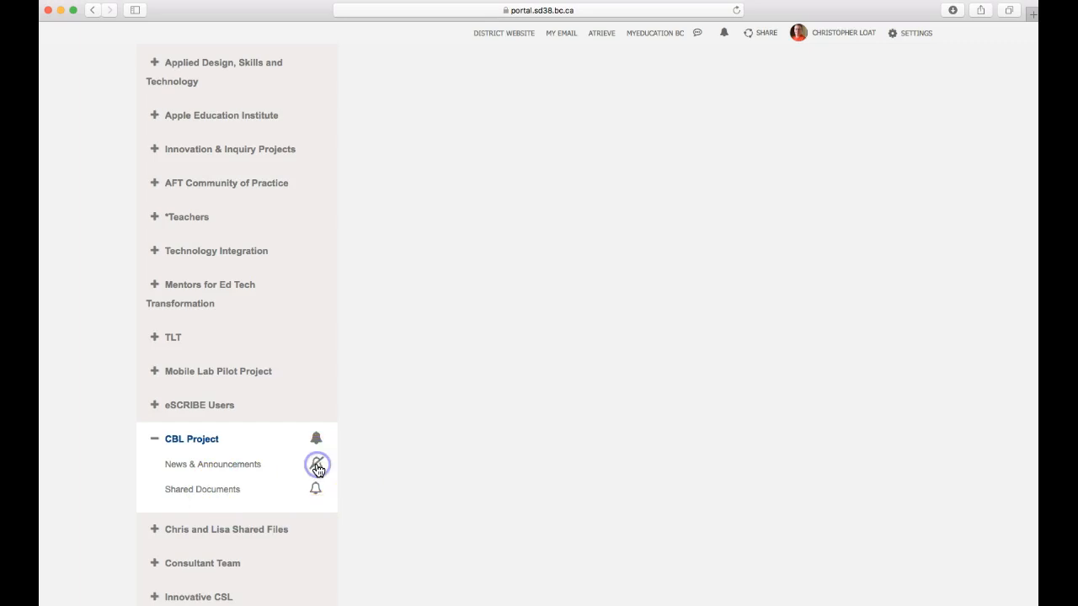
left_click(316, 464)
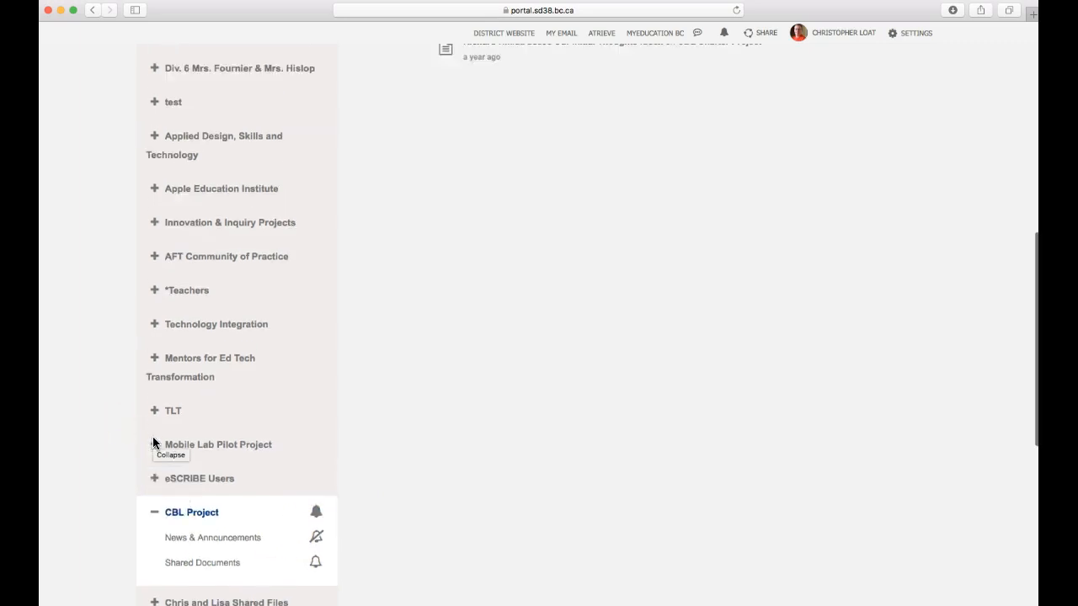
scroll("up", 3)
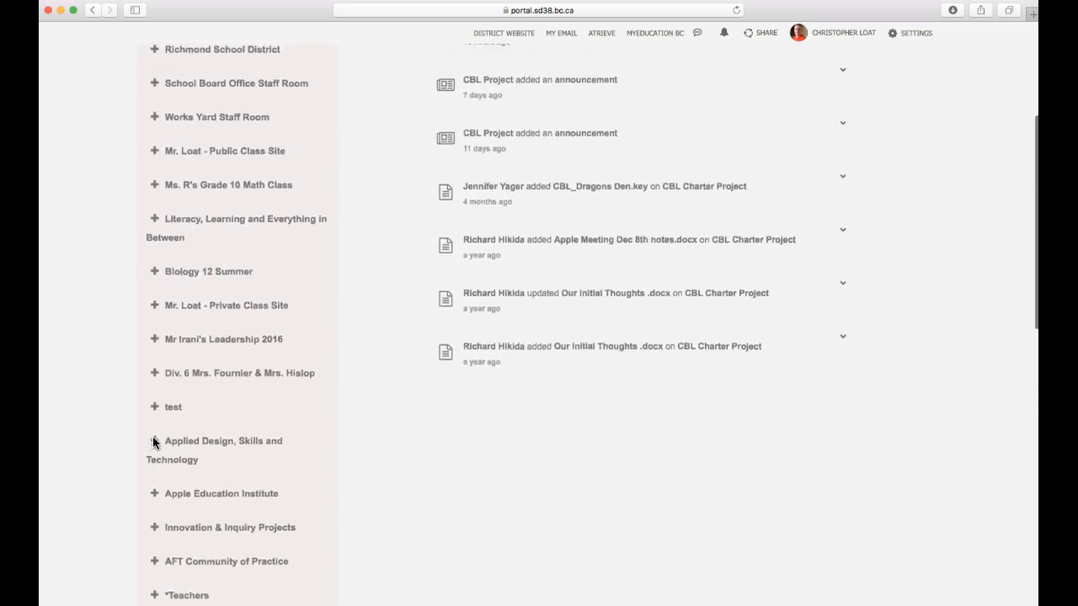
scroll("up", 3)
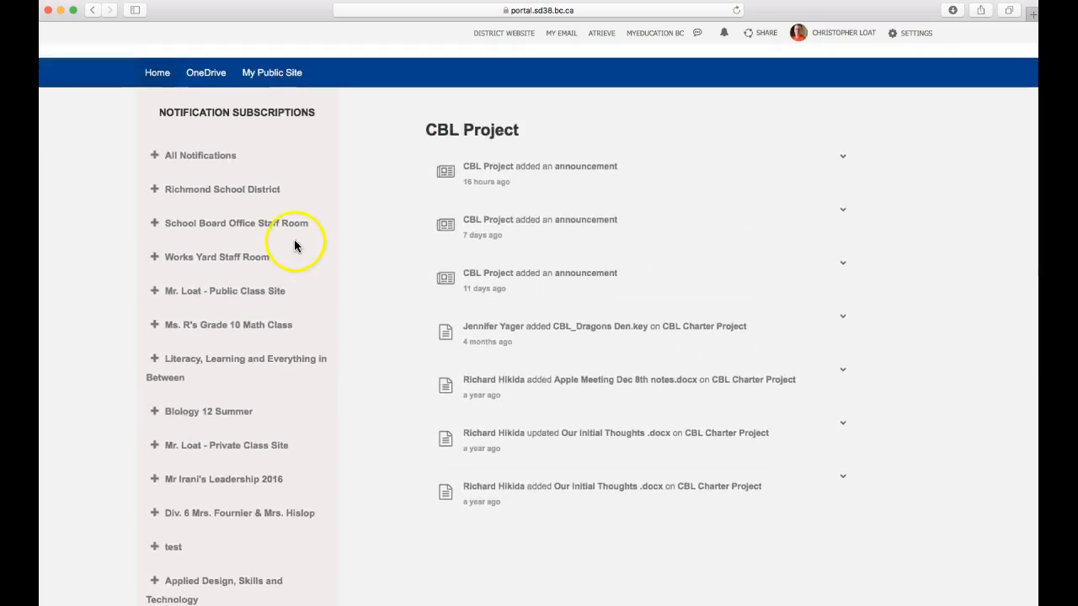
mouse_move(303, 274)
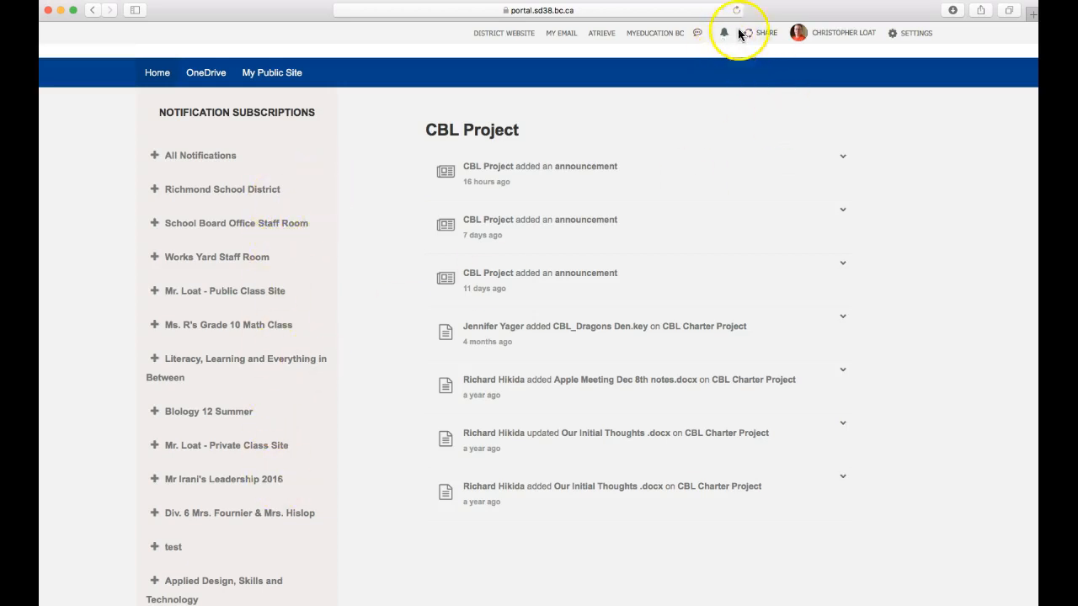
mouse_move(186, 198)
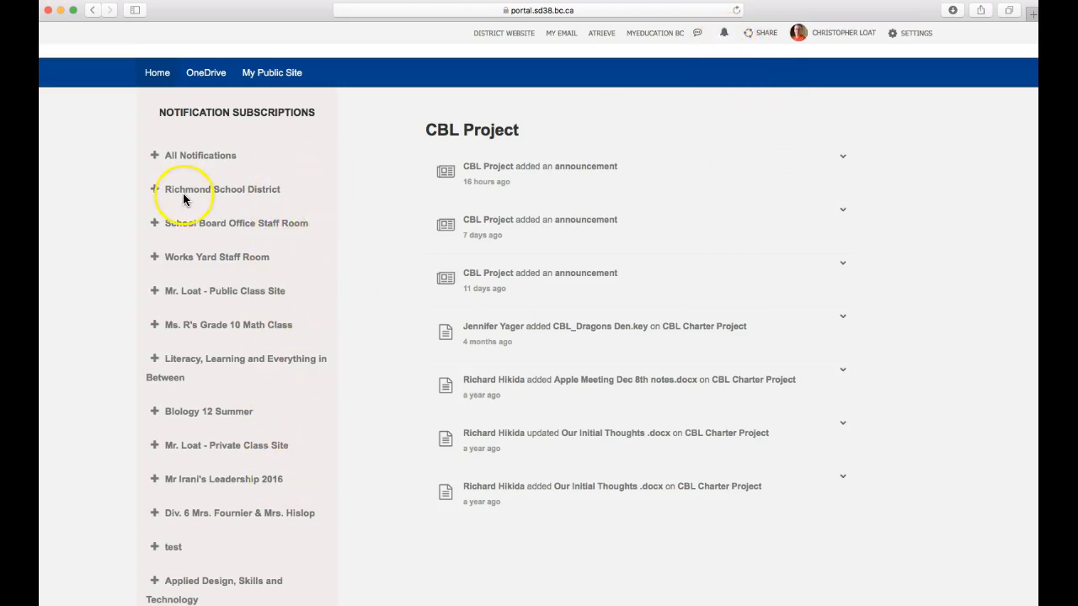
scroll("down", 3)
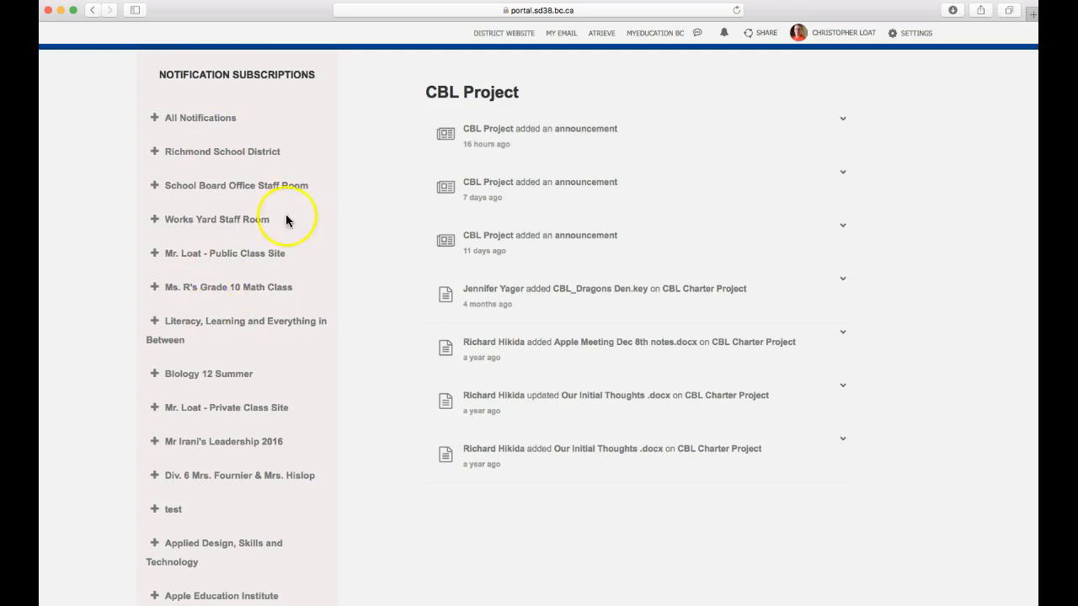
mouse_move(157, 208)
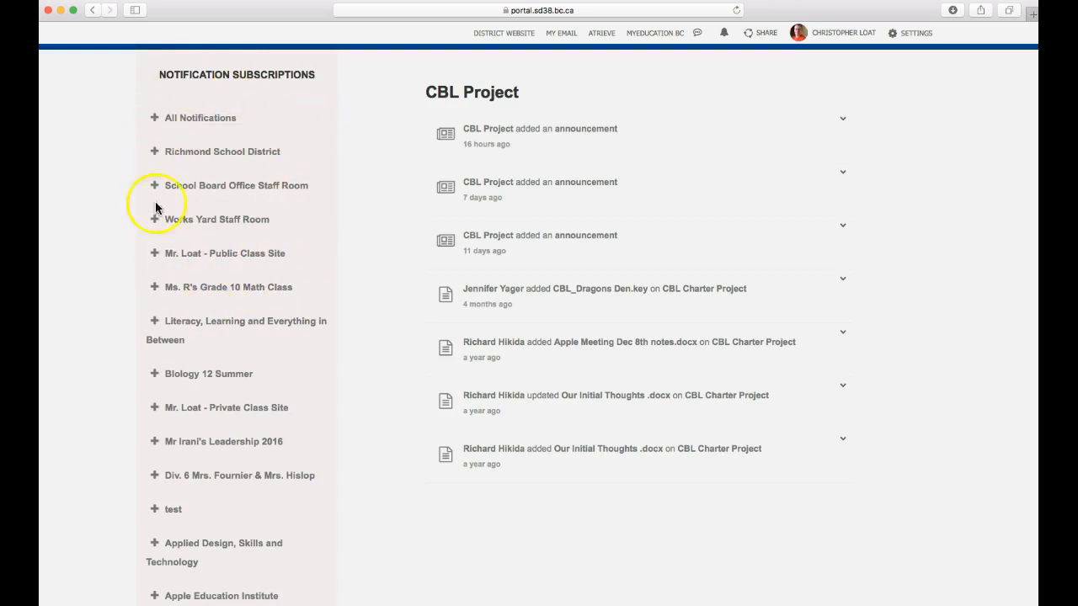
mouse_move(265, 299)
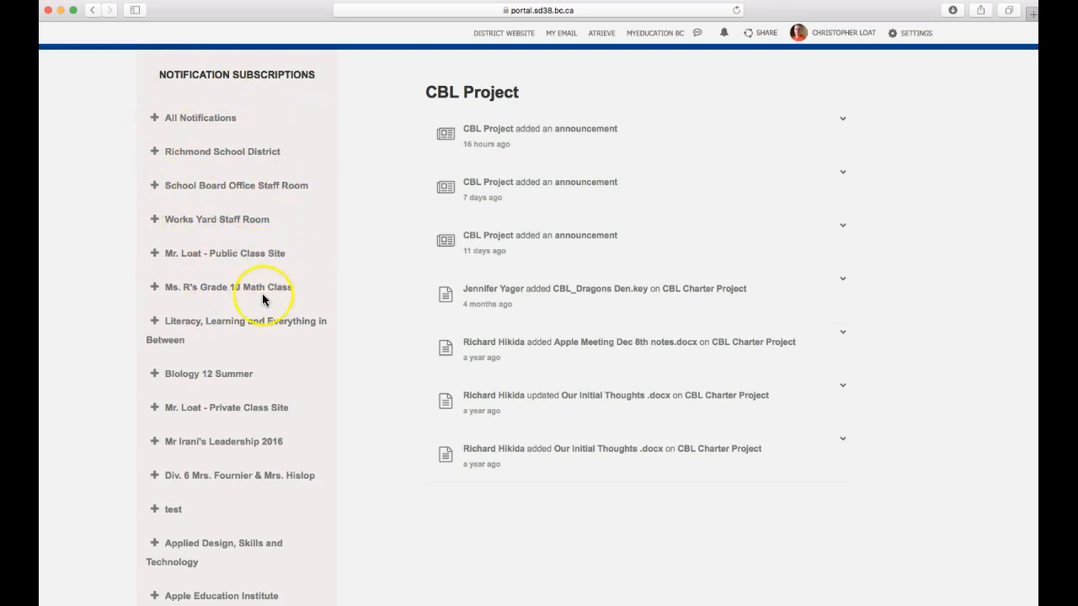
scroll("down", 3)
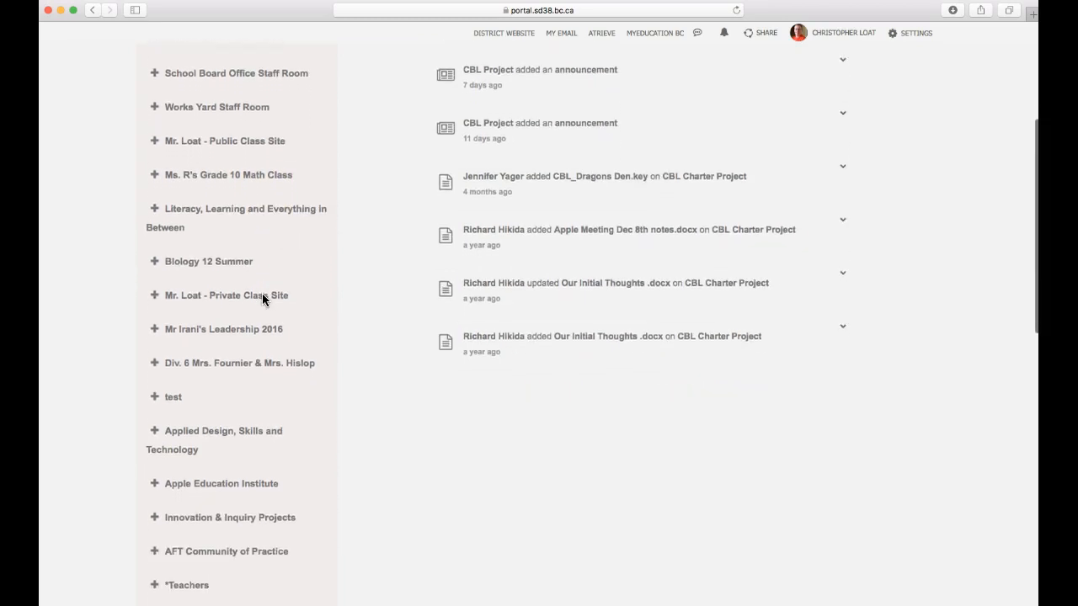
scroll("down", 3)
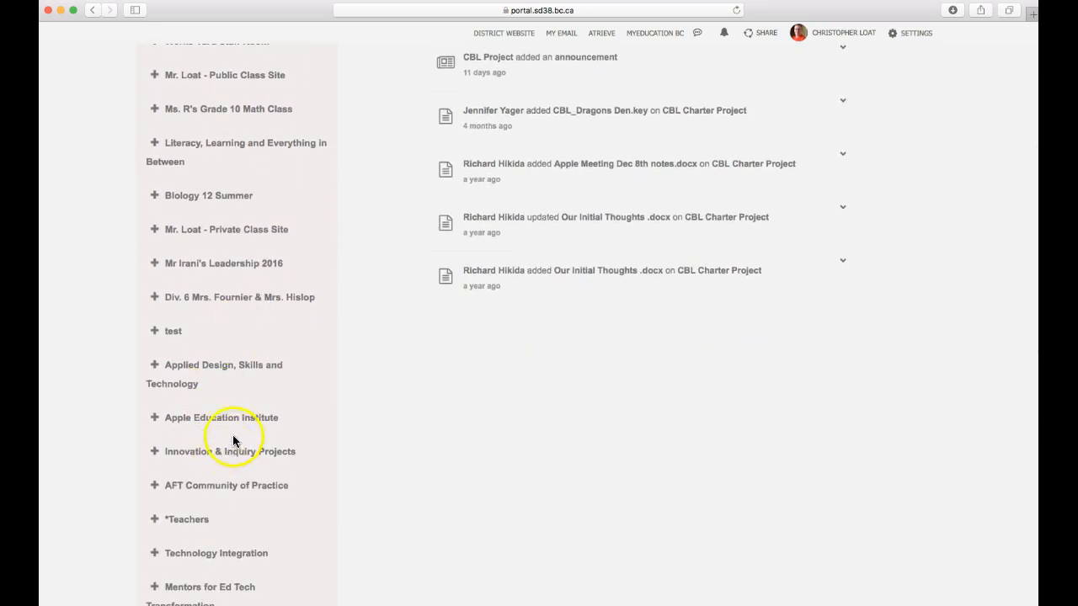
mouse_move(309, 256)
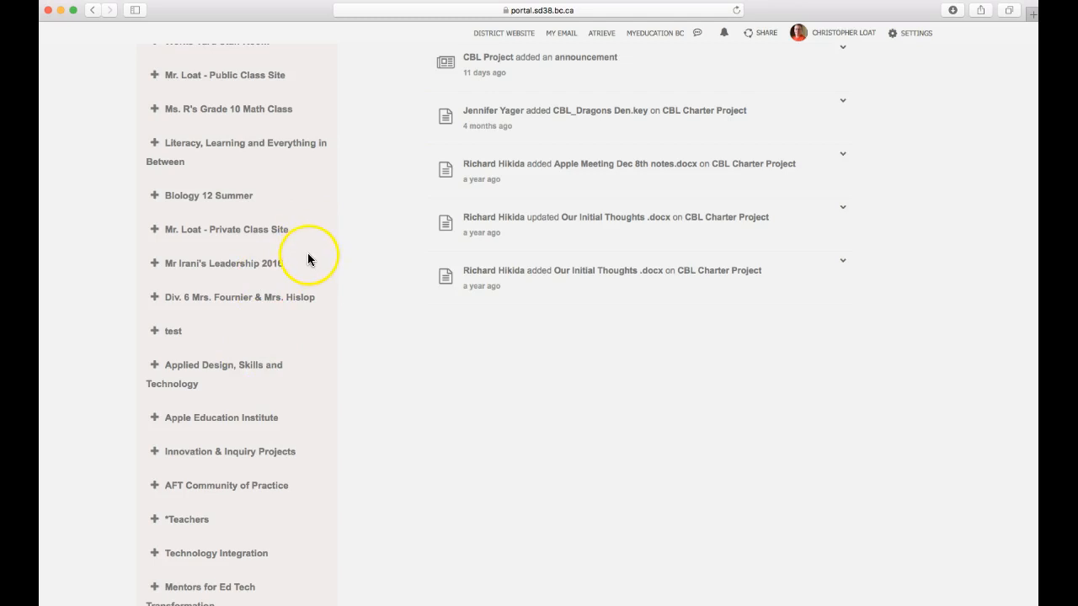
scroll("down", 3)
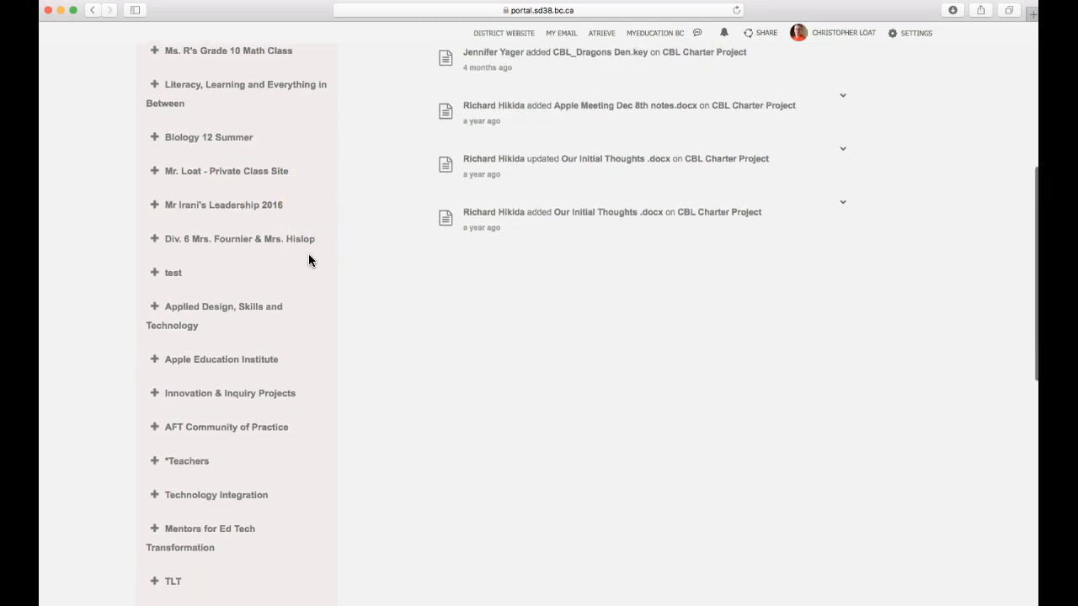
scroll("up", 3)
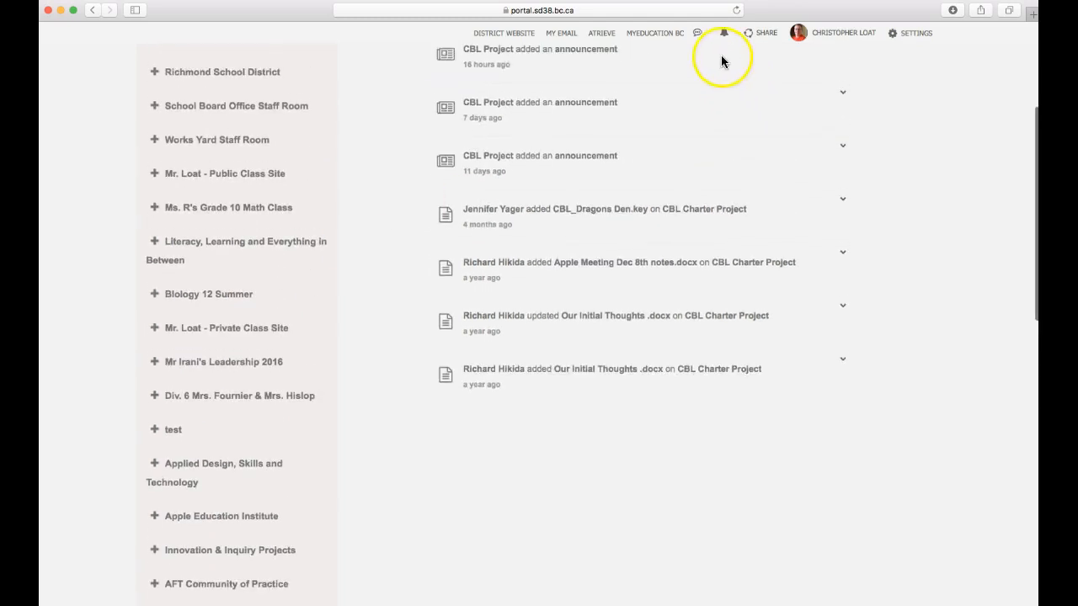
mouse_move(448, 136)
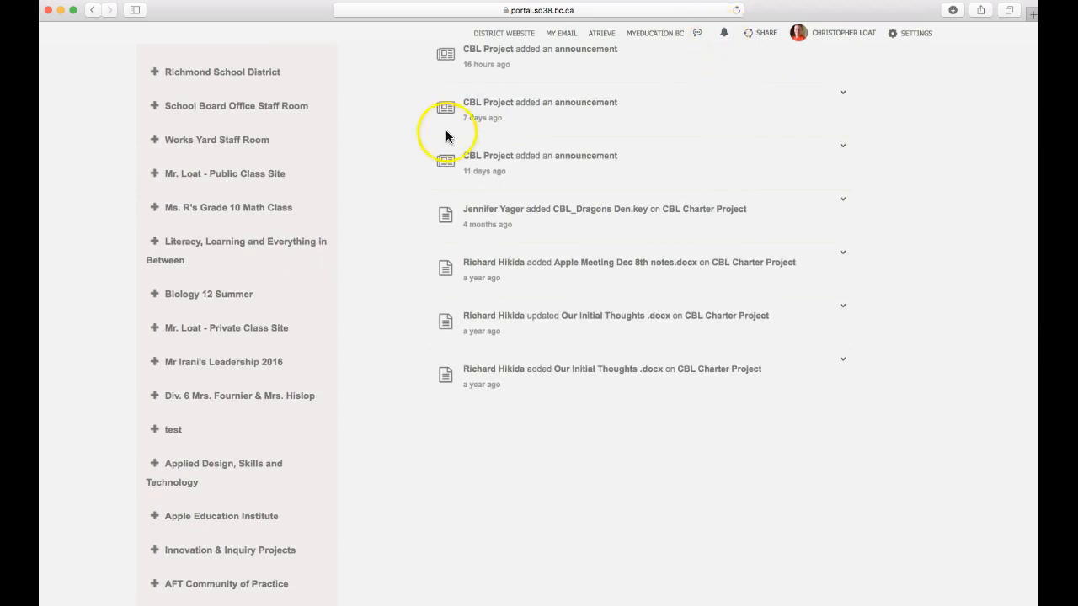
mouse_move(71, 25)
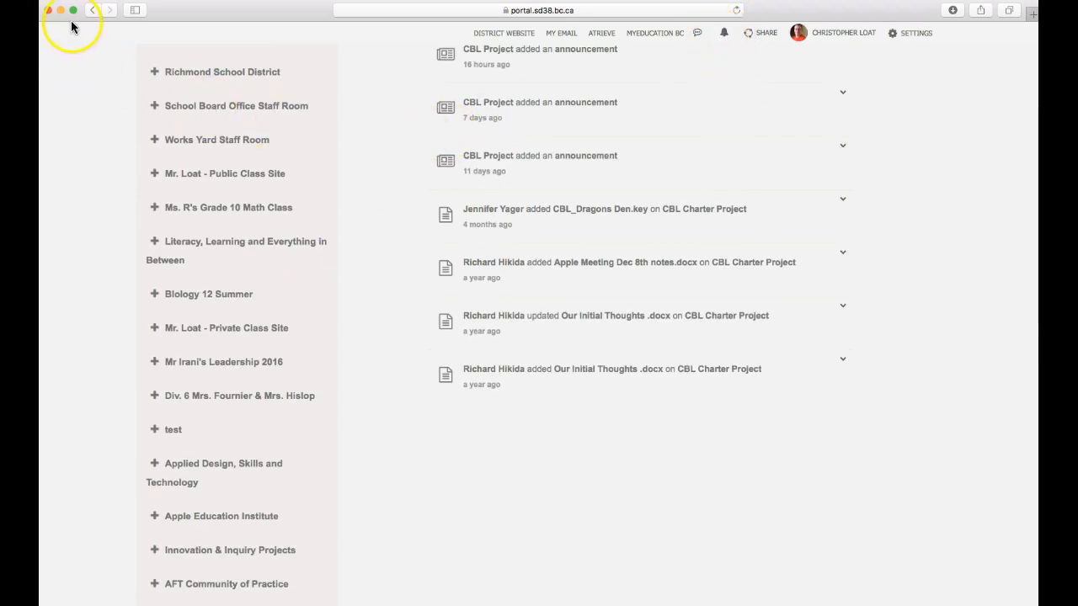